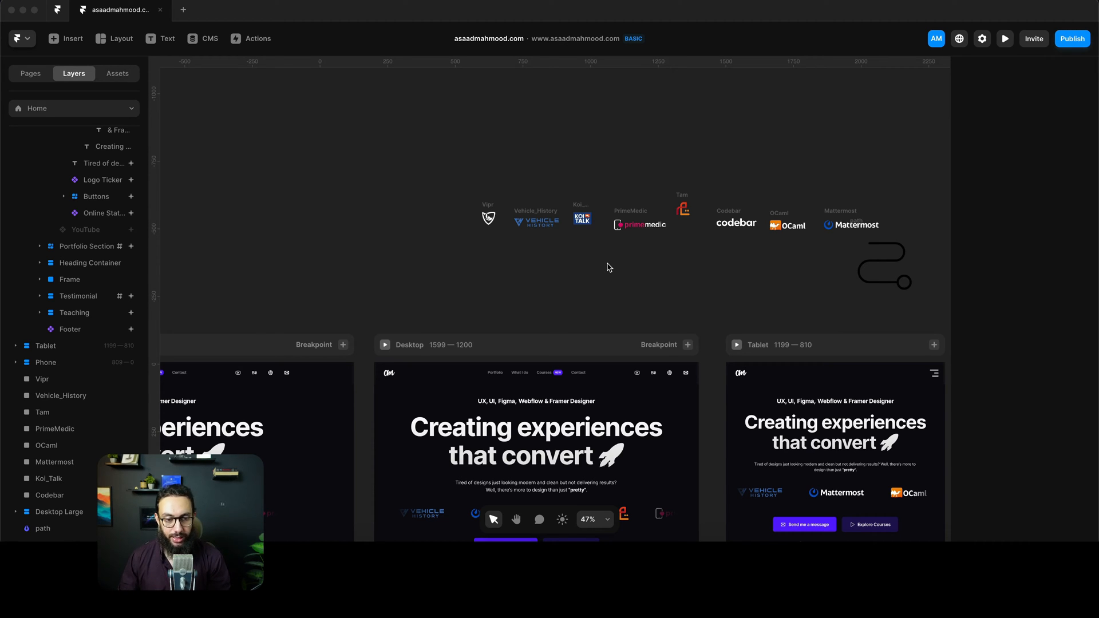
Launch a live preview of the asaadmahmood.com desktop home page
scroll("down", 3)
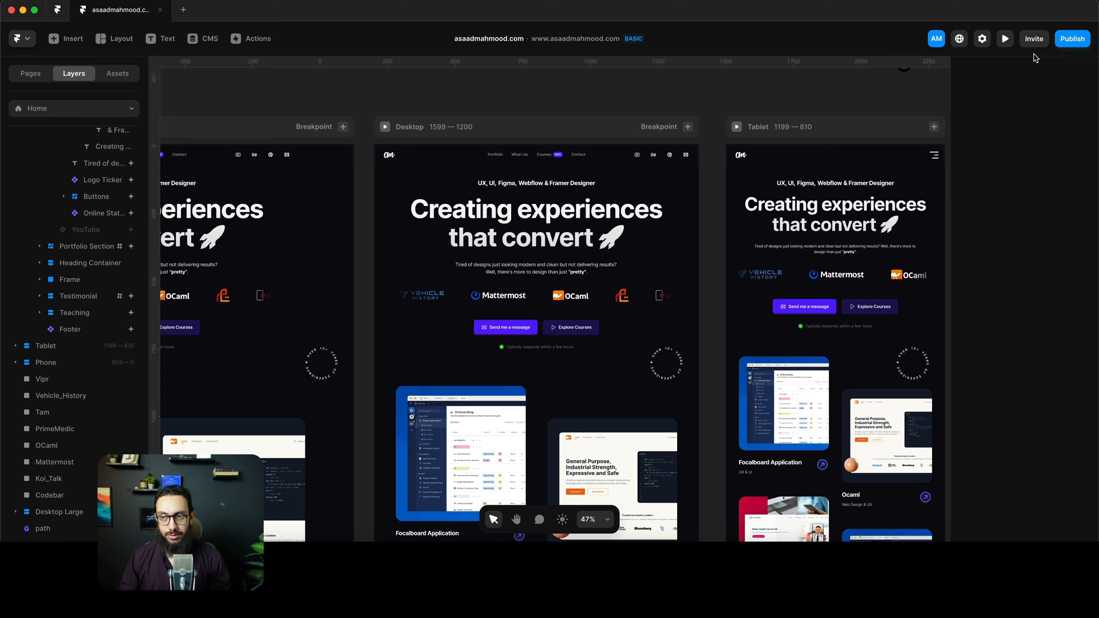
left_click(1004, 39)
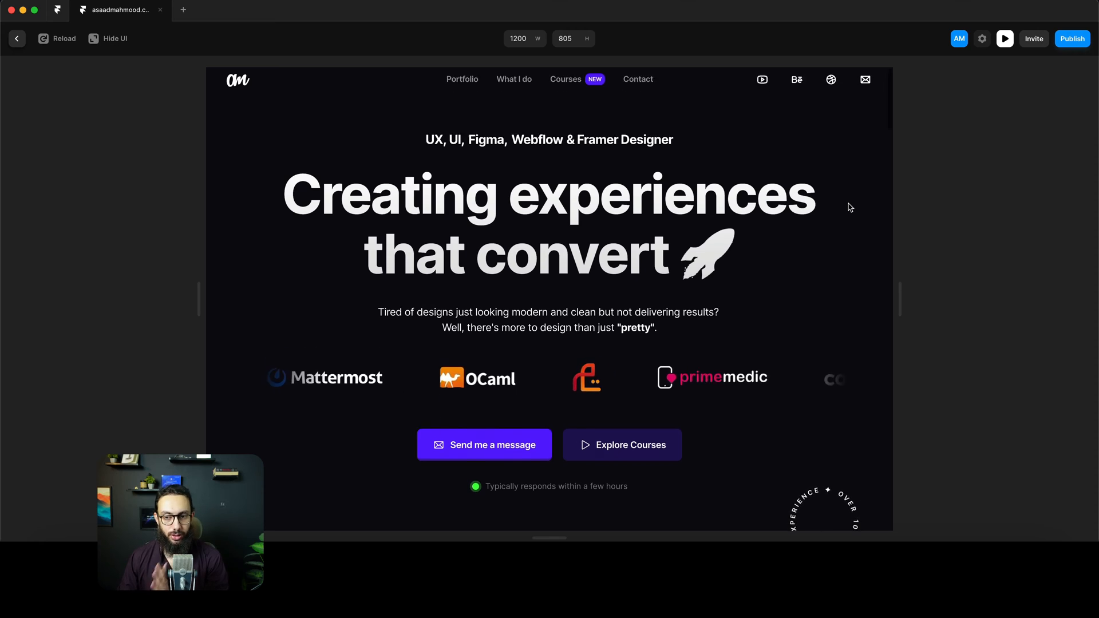
Scroll through the portfolio projects in preview, then return to the editor
scroll("down", 3)
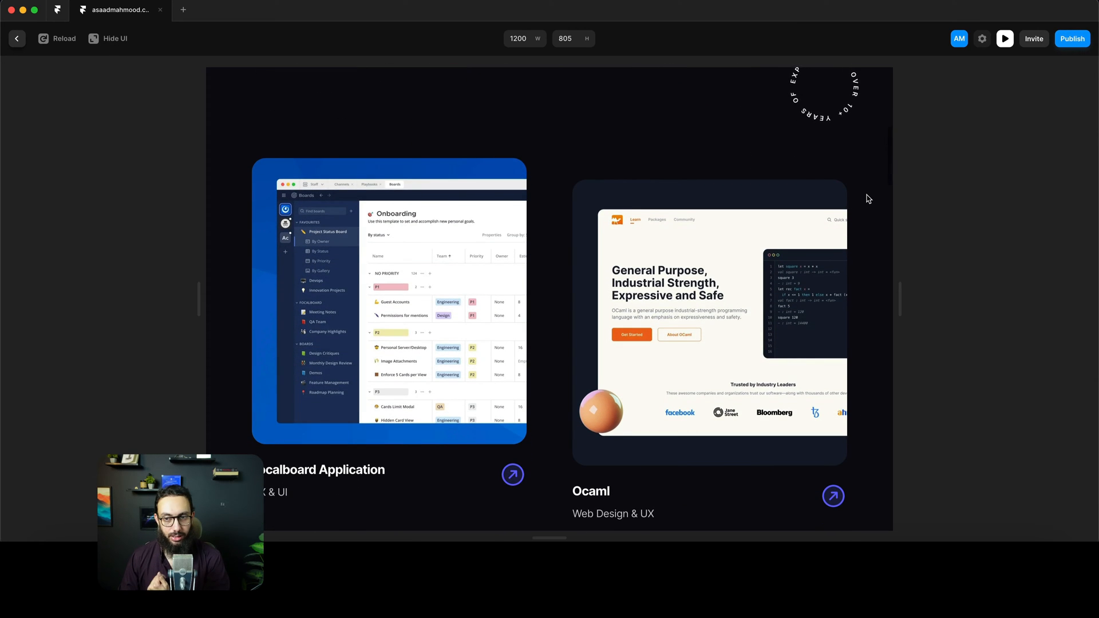
scroll("down", 3)
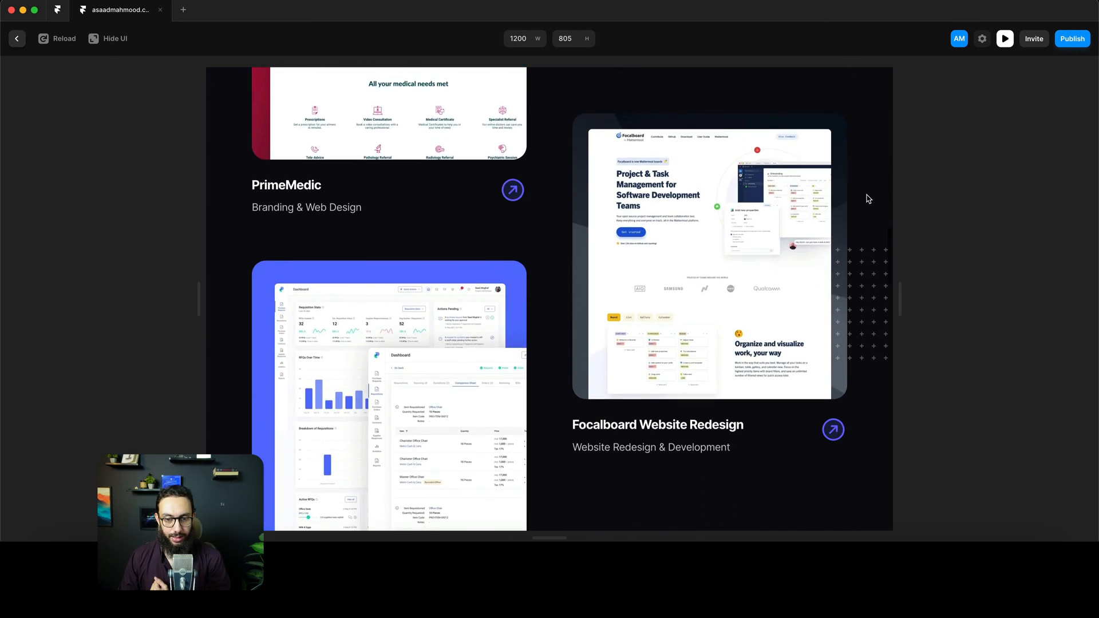
scroll("down", 3)
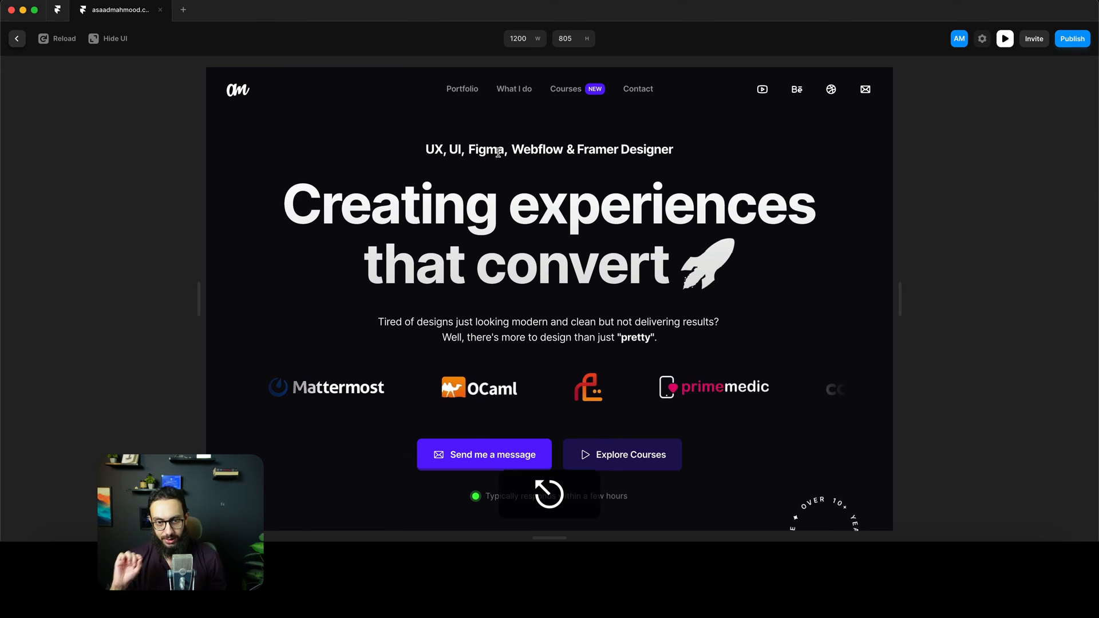
left_click(17, 39)
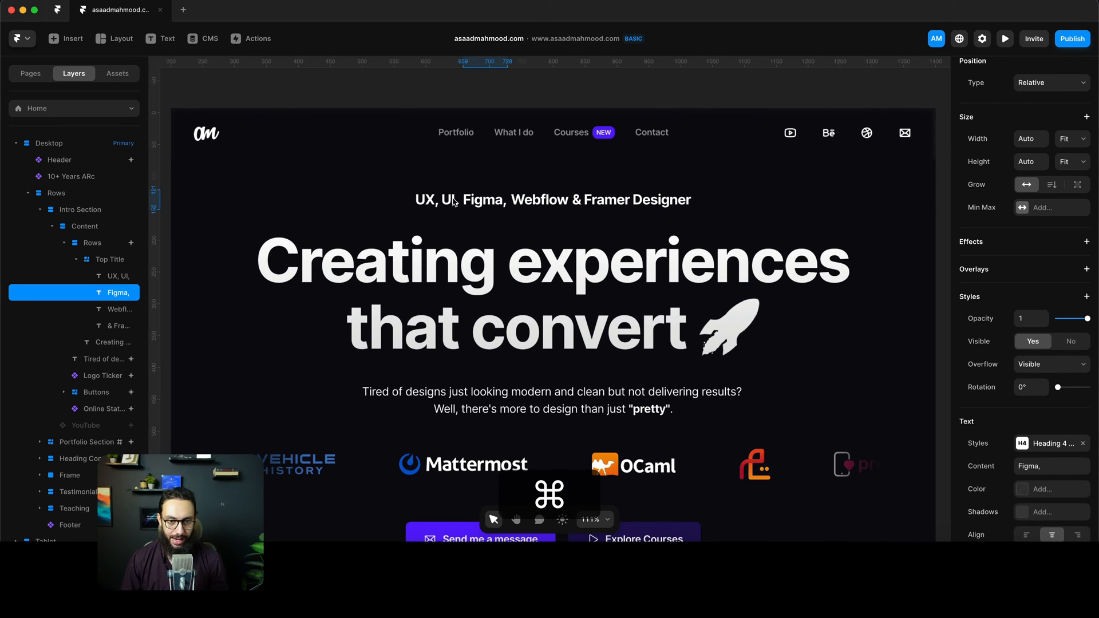
left_click(111, 260)
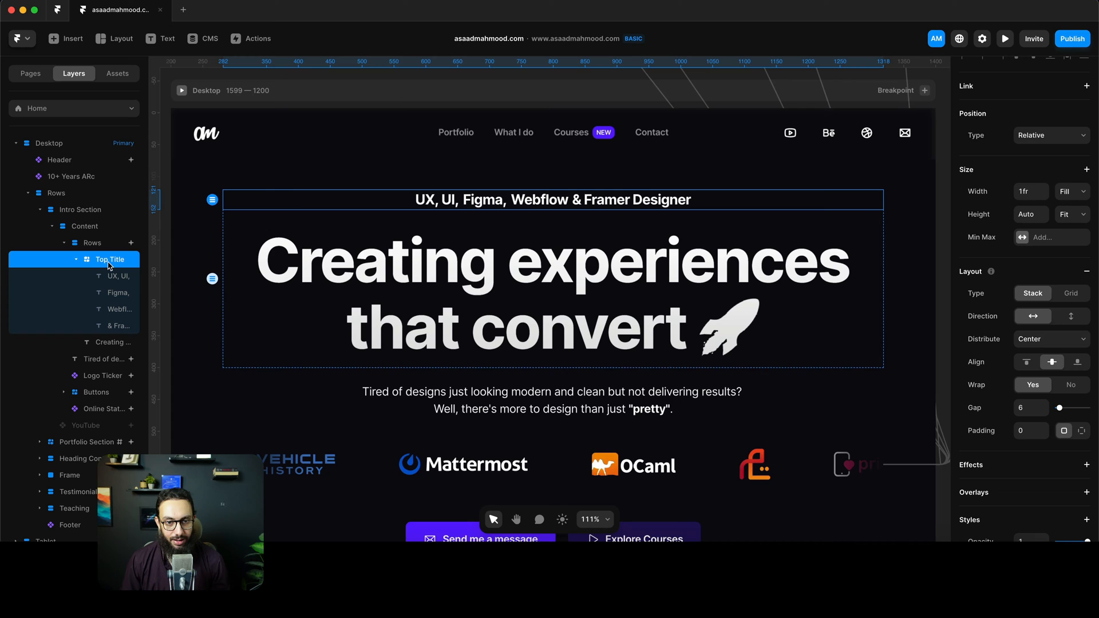
mouse_move(301, 203)
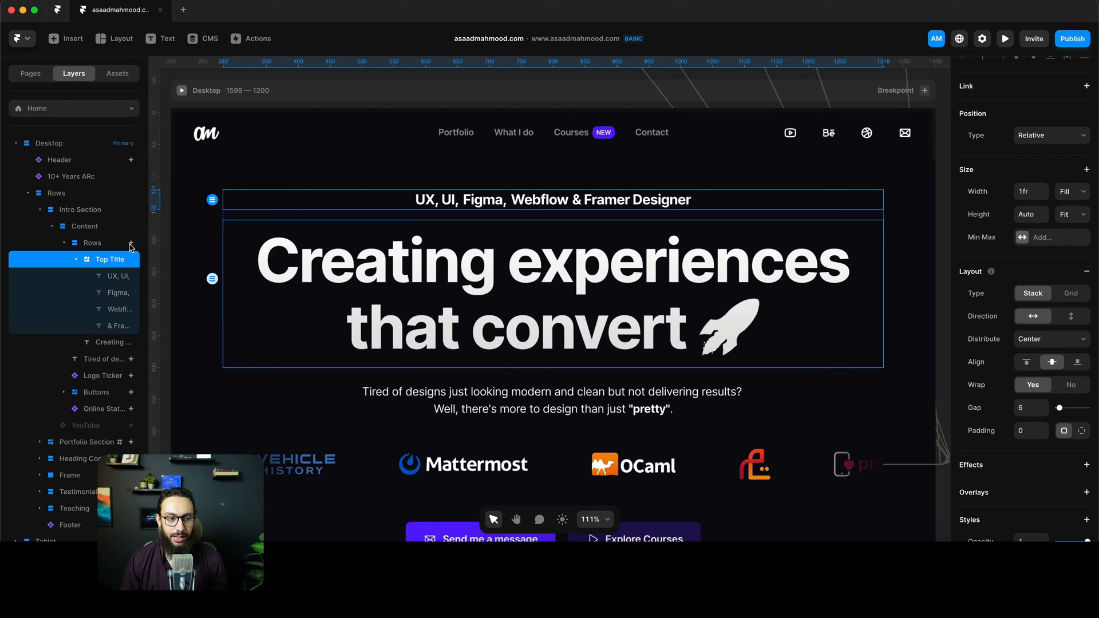
left_click(119, 276)
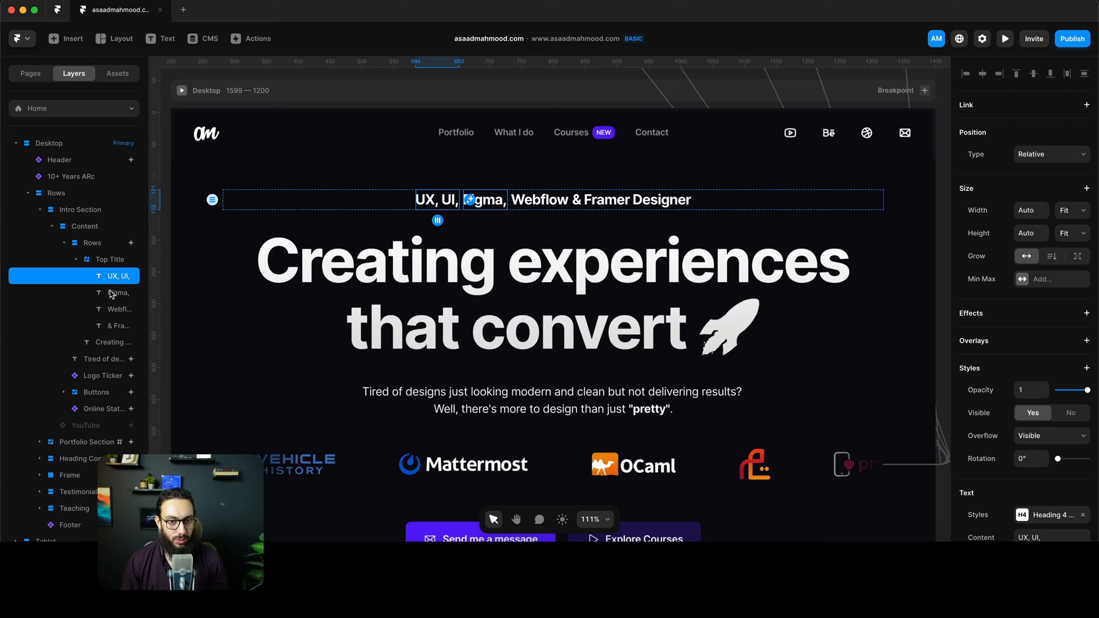
left_click(117, 292)
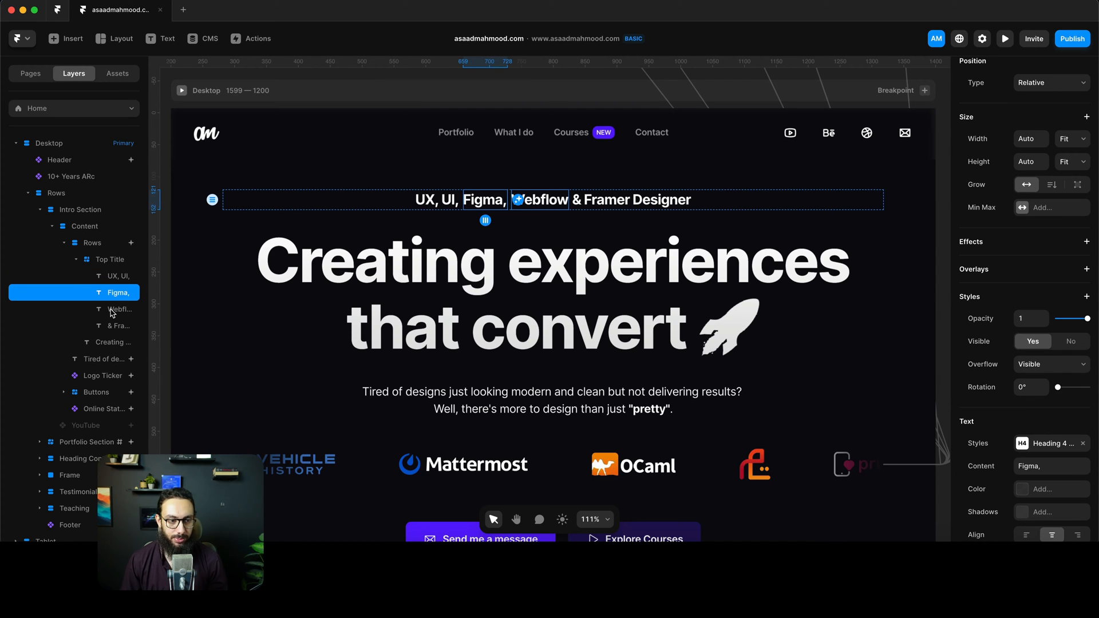
left_click(119, 326)
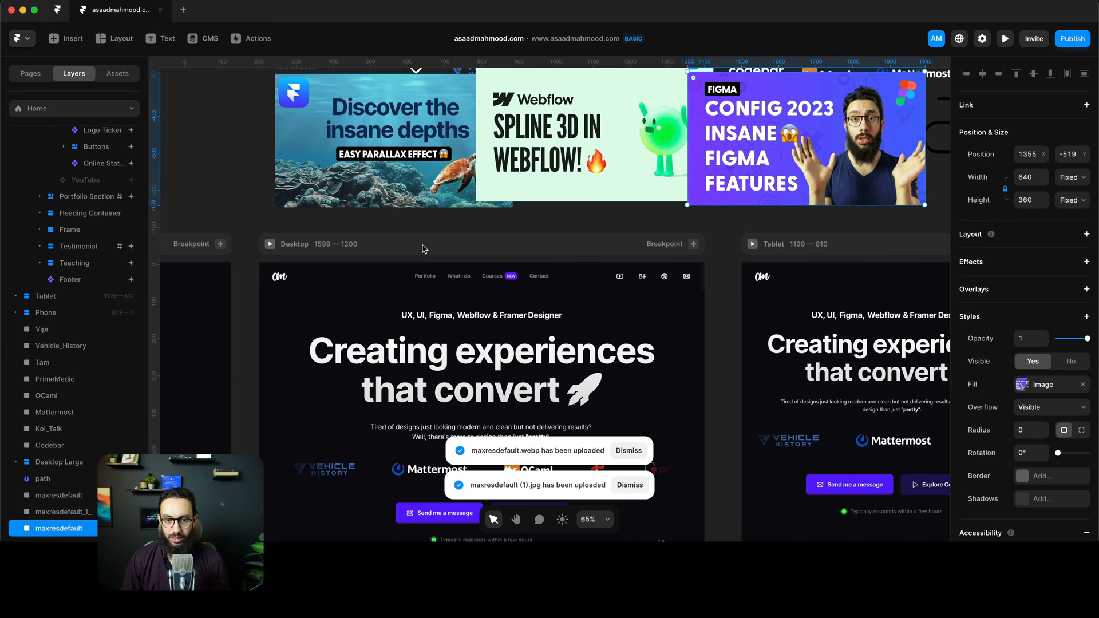
Give the Figma keyword a Relative overlay and browse the Insert library of elements
double_click(441, 315)
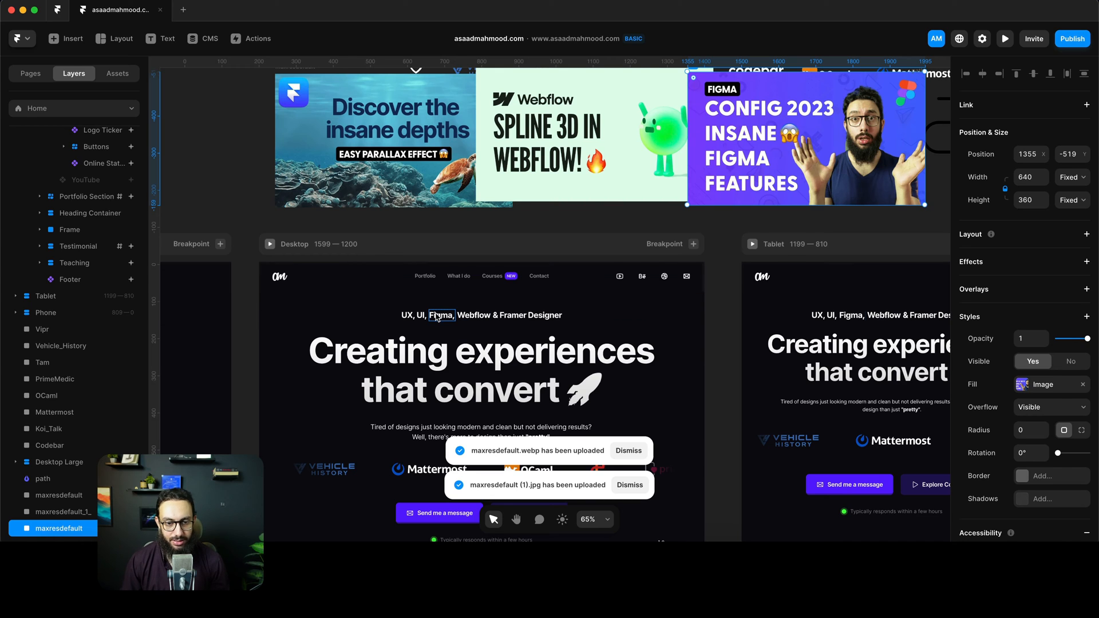
left_click(440, 315)
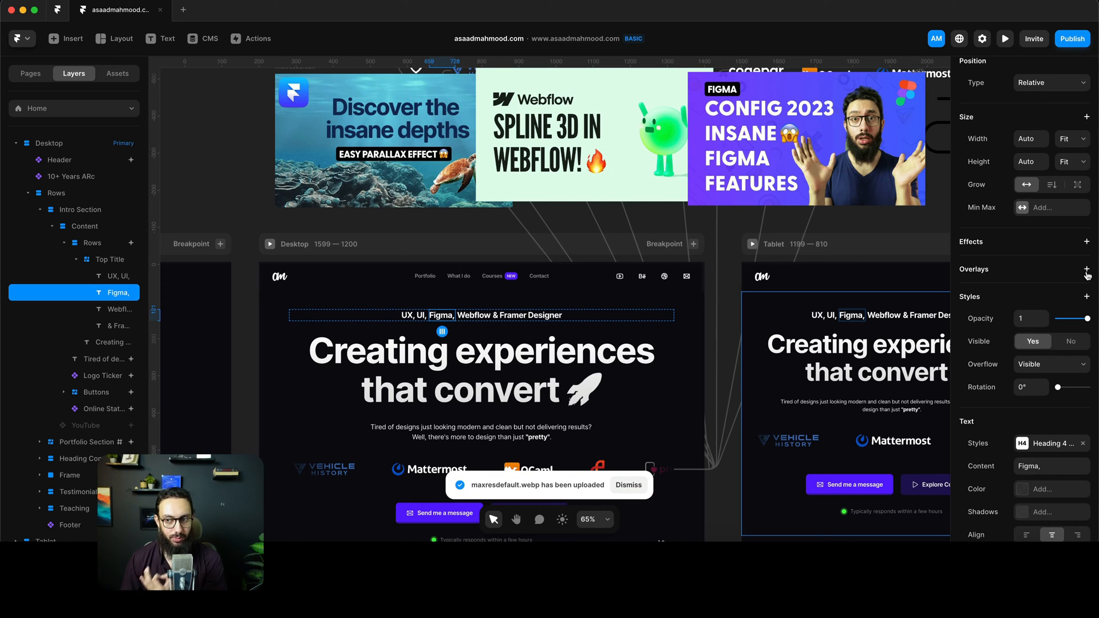
left_click(627, 486)
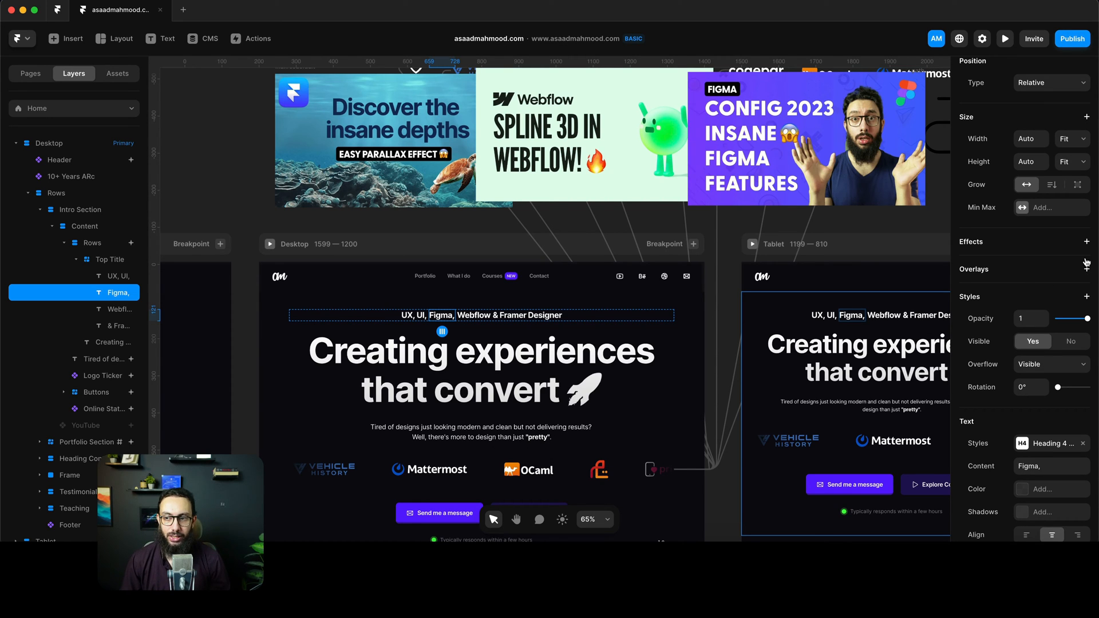
left_click(1087, 269)
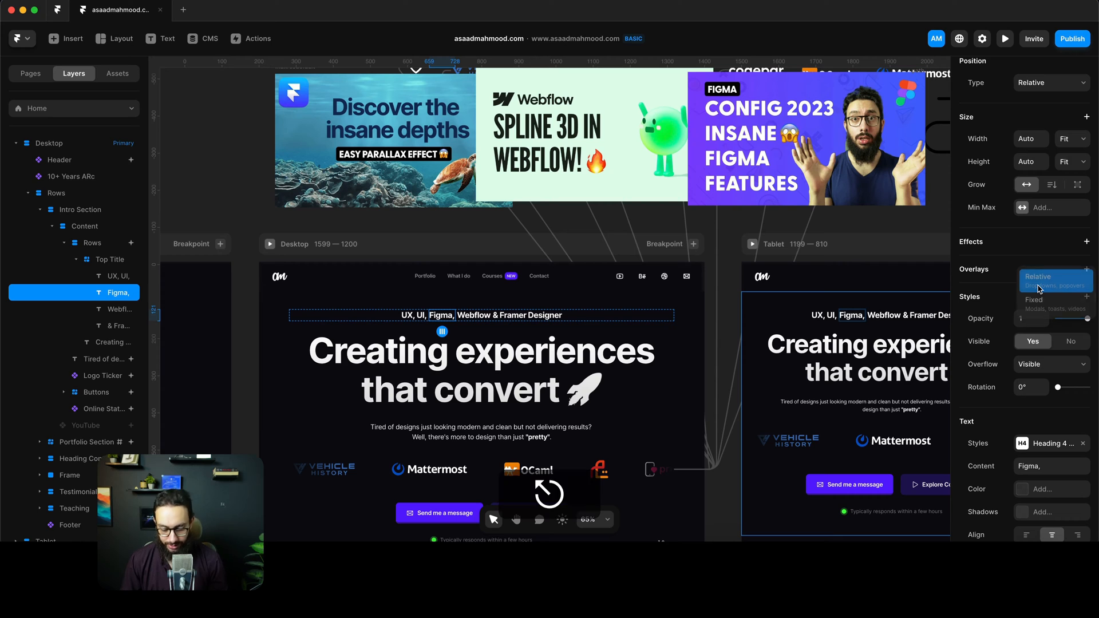
left_click(66, 39)
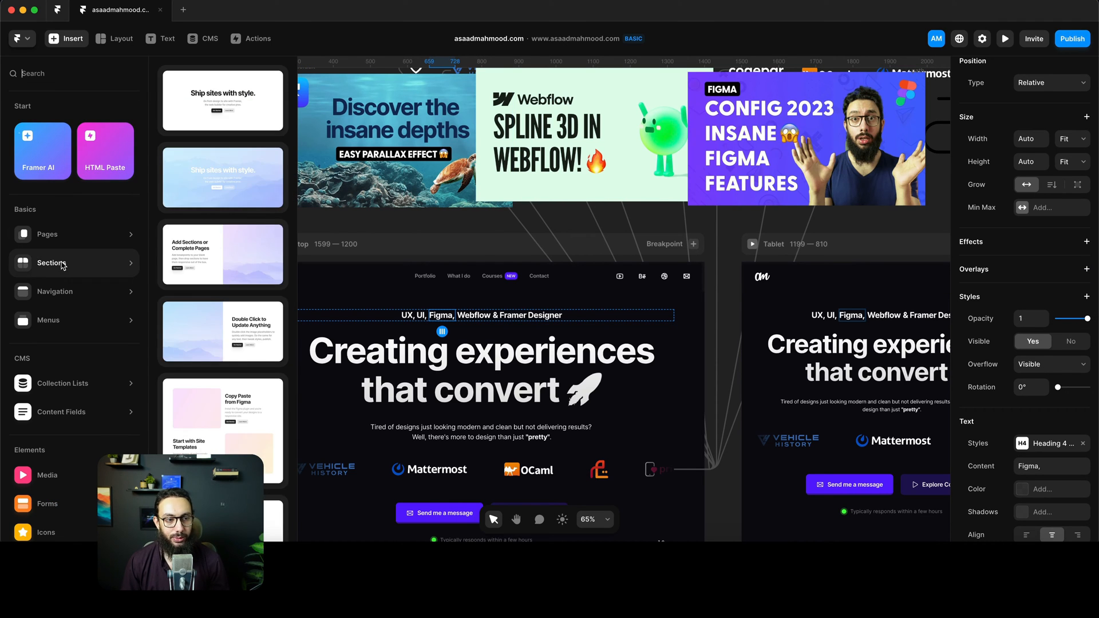
left_click(48, 321)
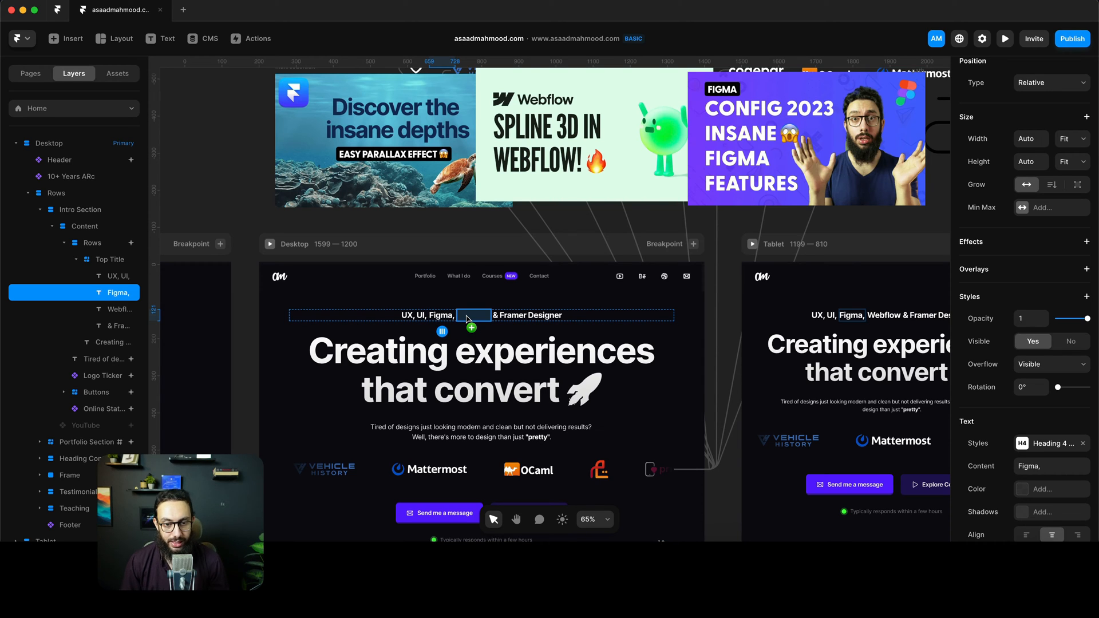
Place a Design, Content, Publish menu on the Webflow keyword as a hover overlay and preview it
left_click(472, 314)
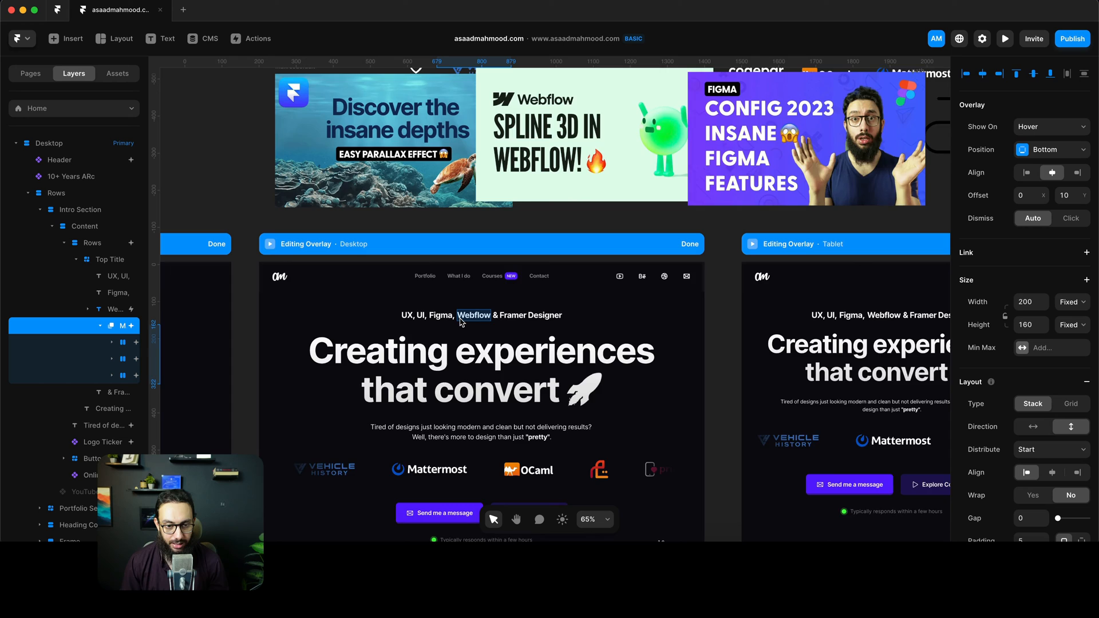
left_click(473, 314)
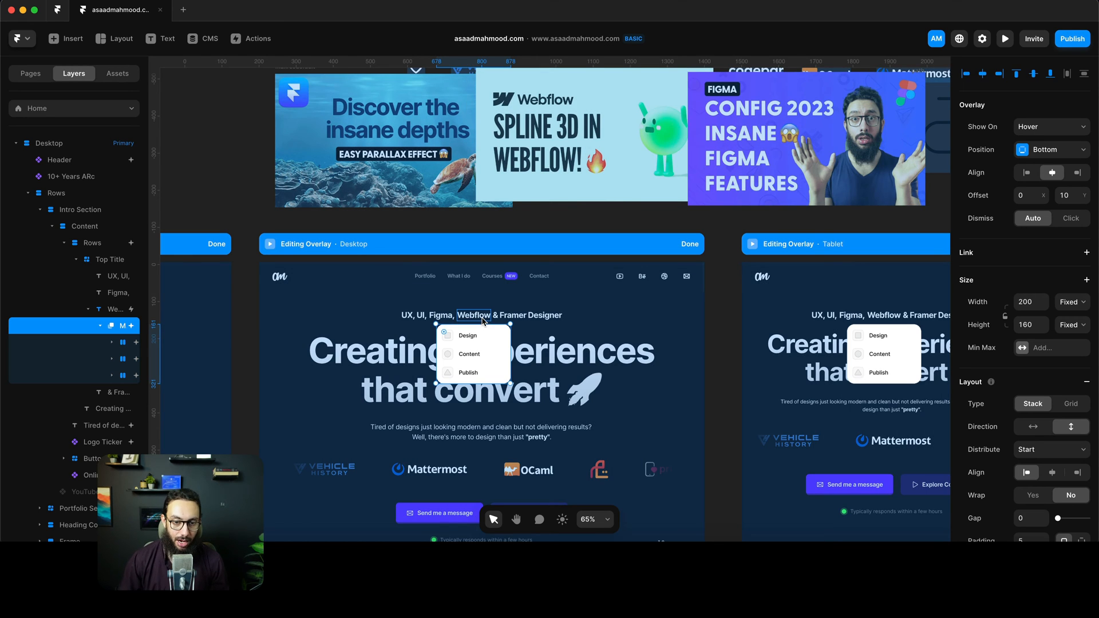
left_click(1005, 39)
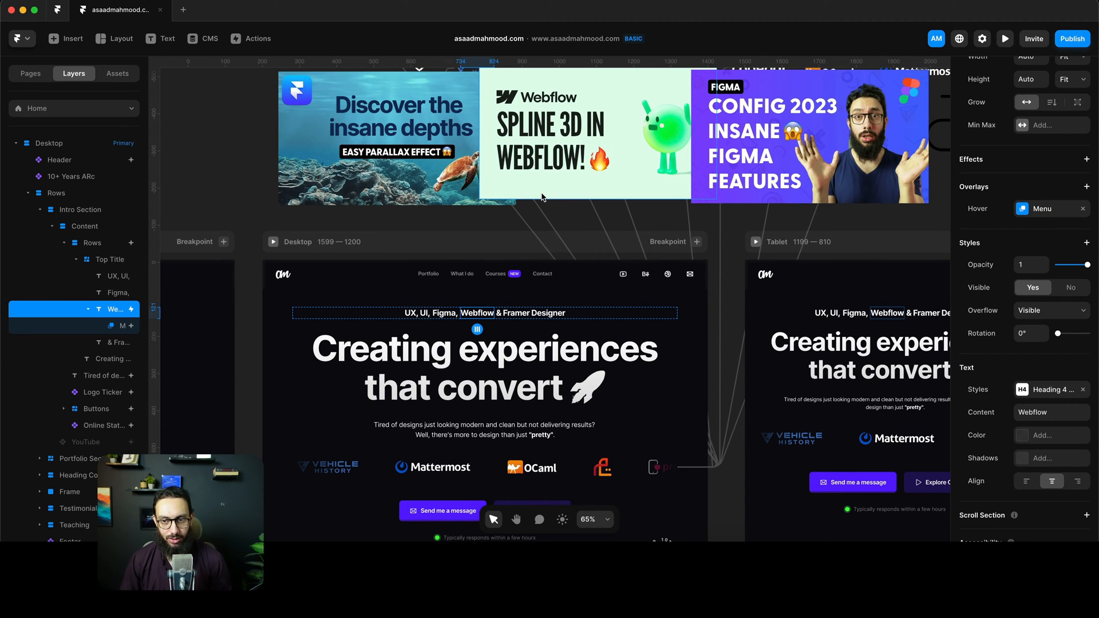
mouse_move(730, 197)
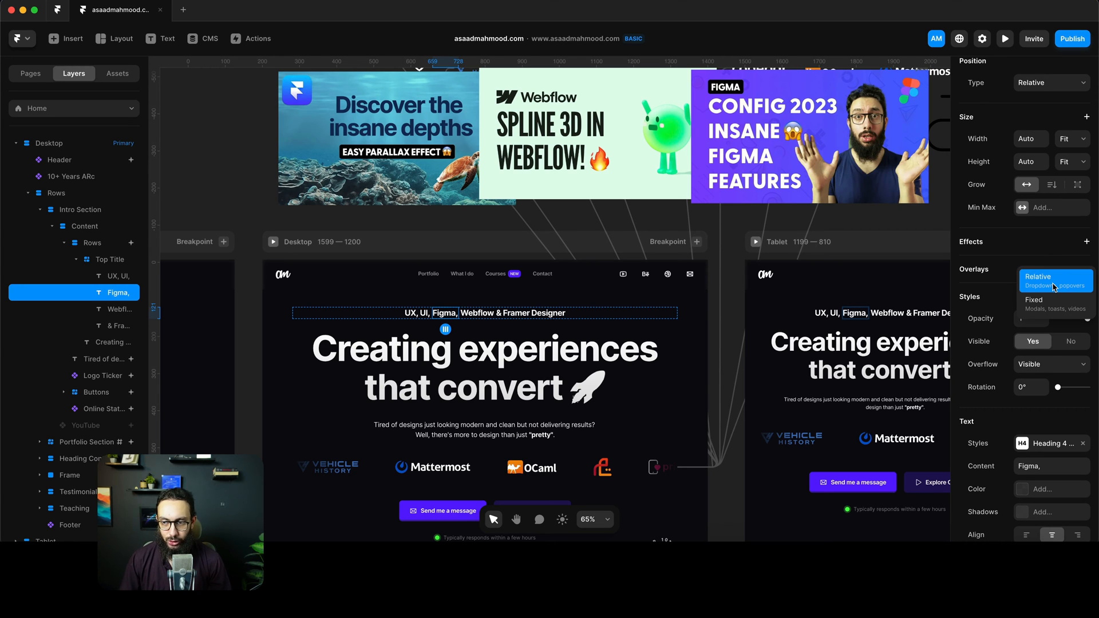
Move the Config 2023 thumbnail into Figma's Relative overlay and halve its width to 320 by 180
left_click(1054, 282)
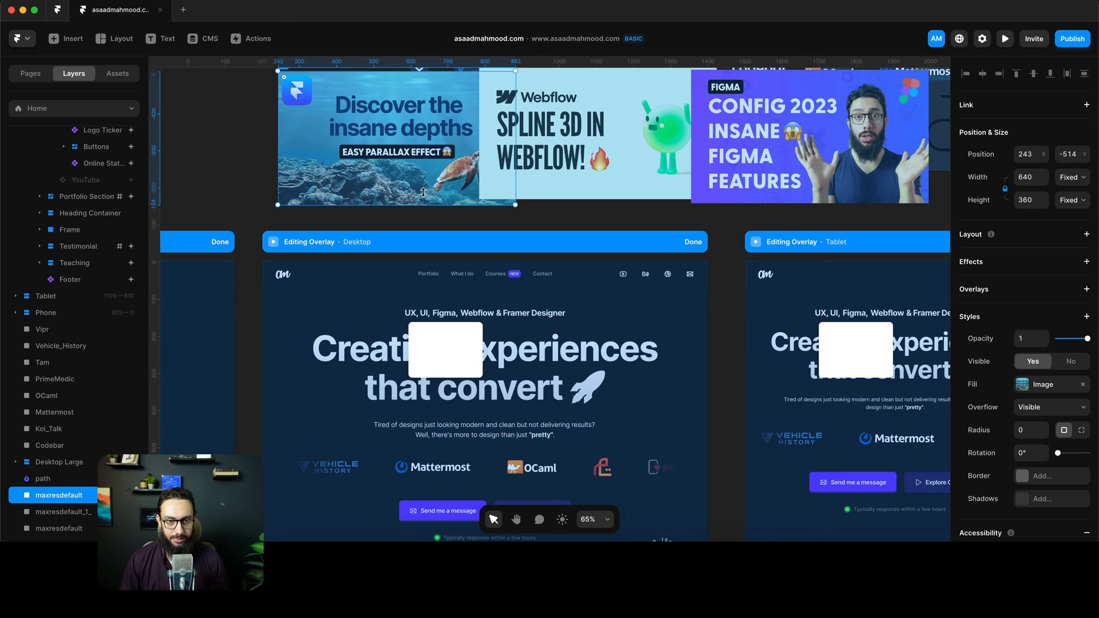
key("cmd+x")
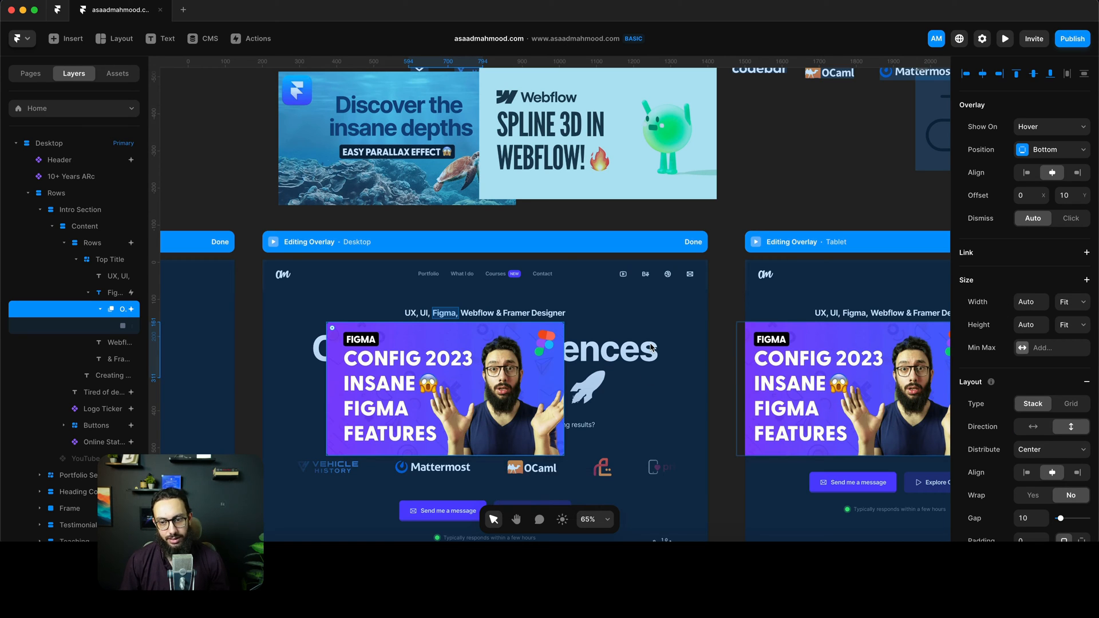
mouse_move(646, 348)
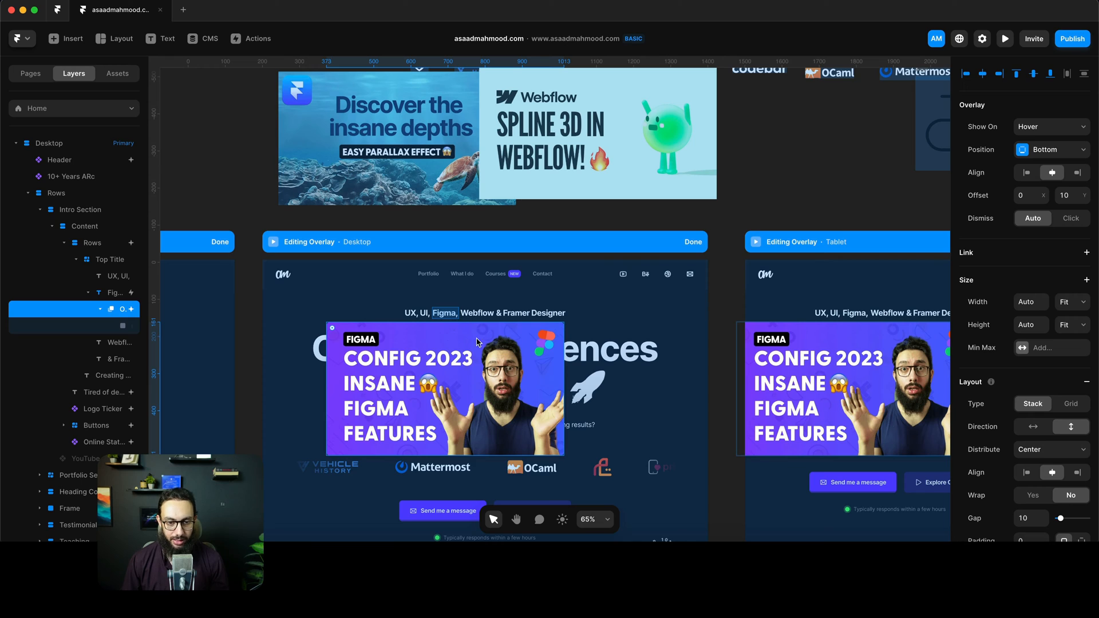
left_click(445, 390)
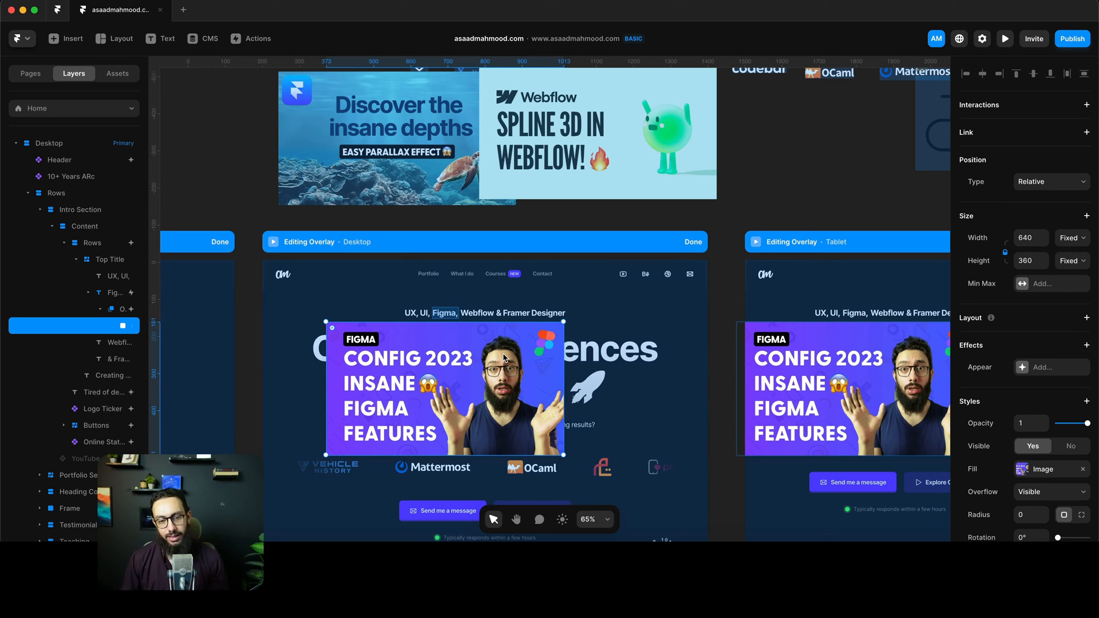
left_click(1030, 238)
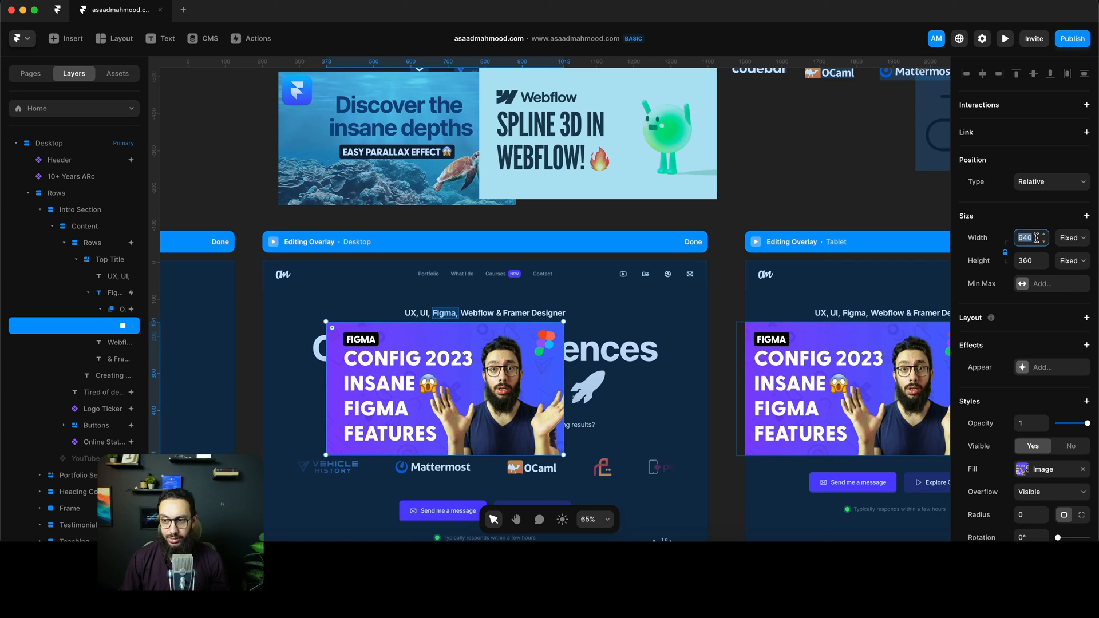
type("/2")
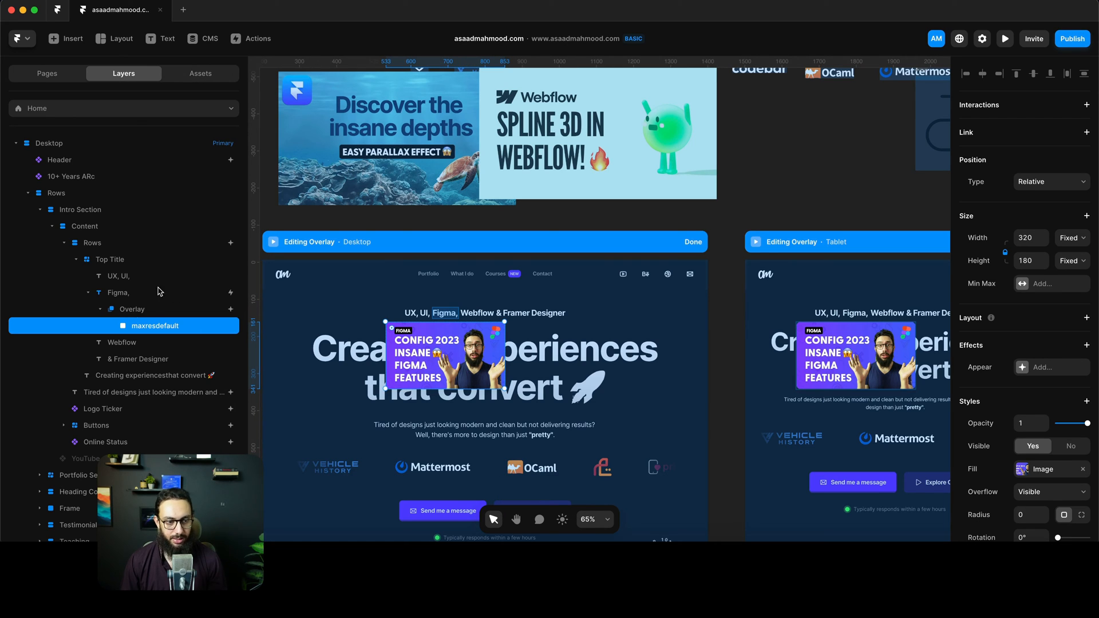
left_click(131, 309)
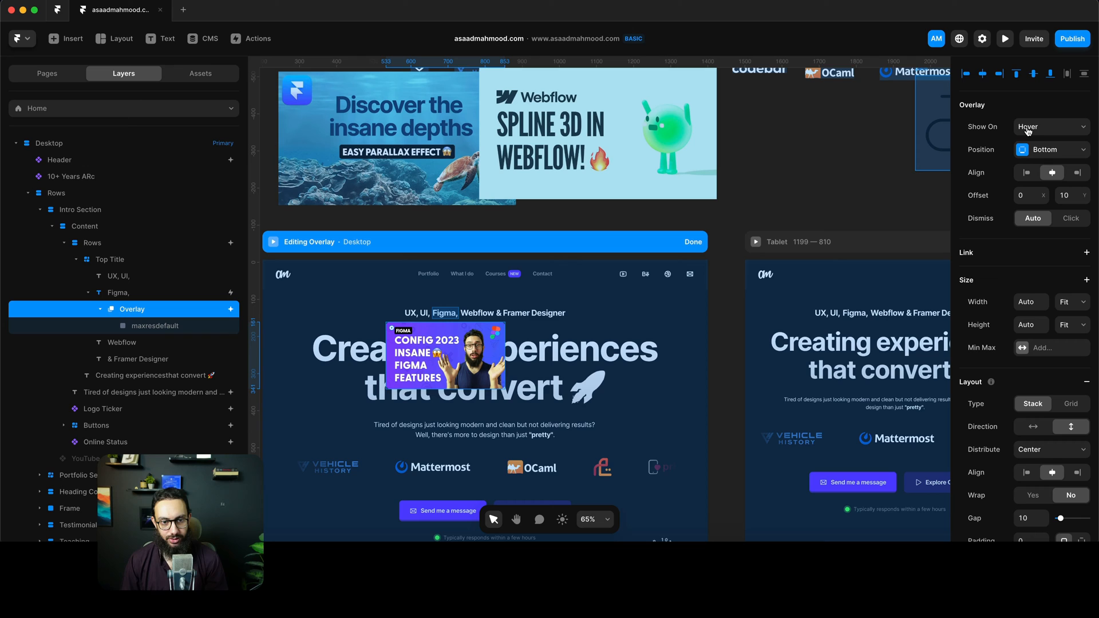
left_click(1050, 127)
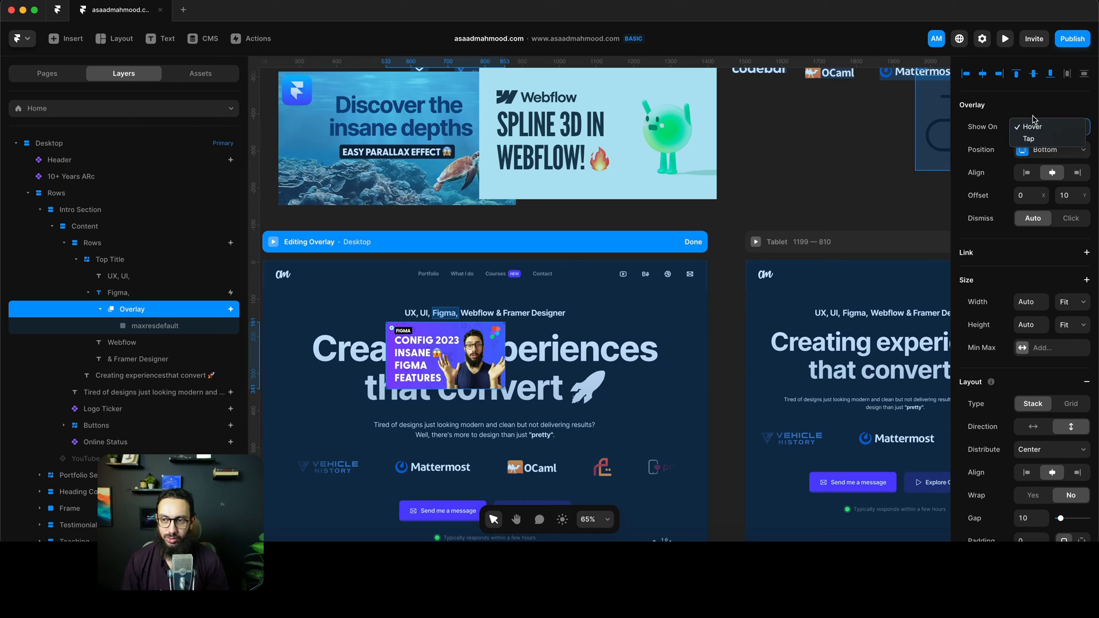
left_click(1051, 149)
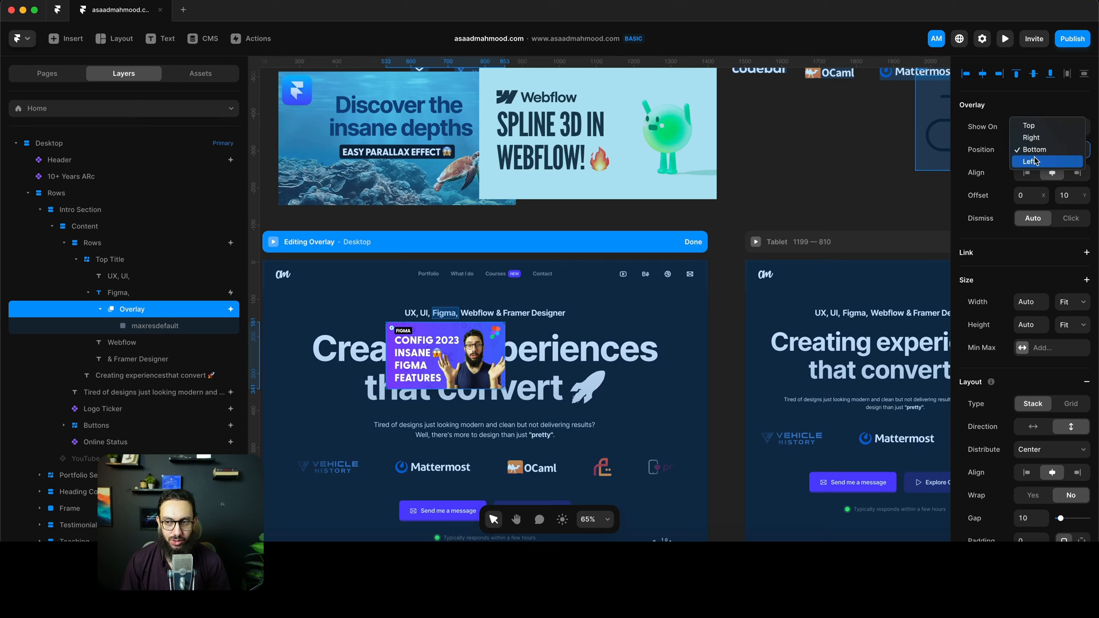
left_click(1032, 161)
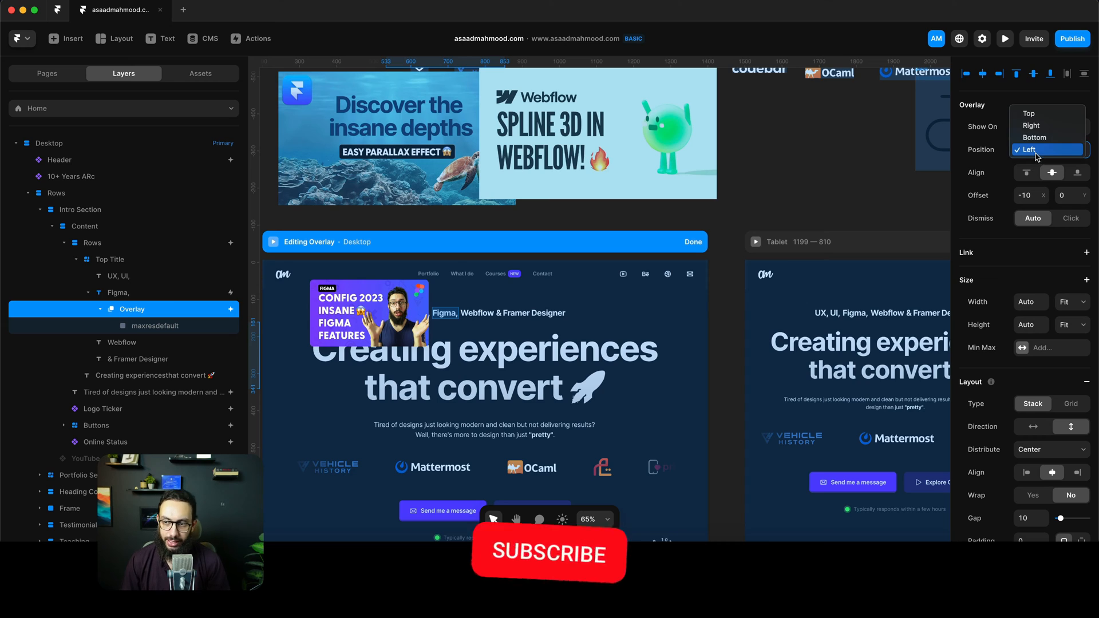
left_click(1035, 137)
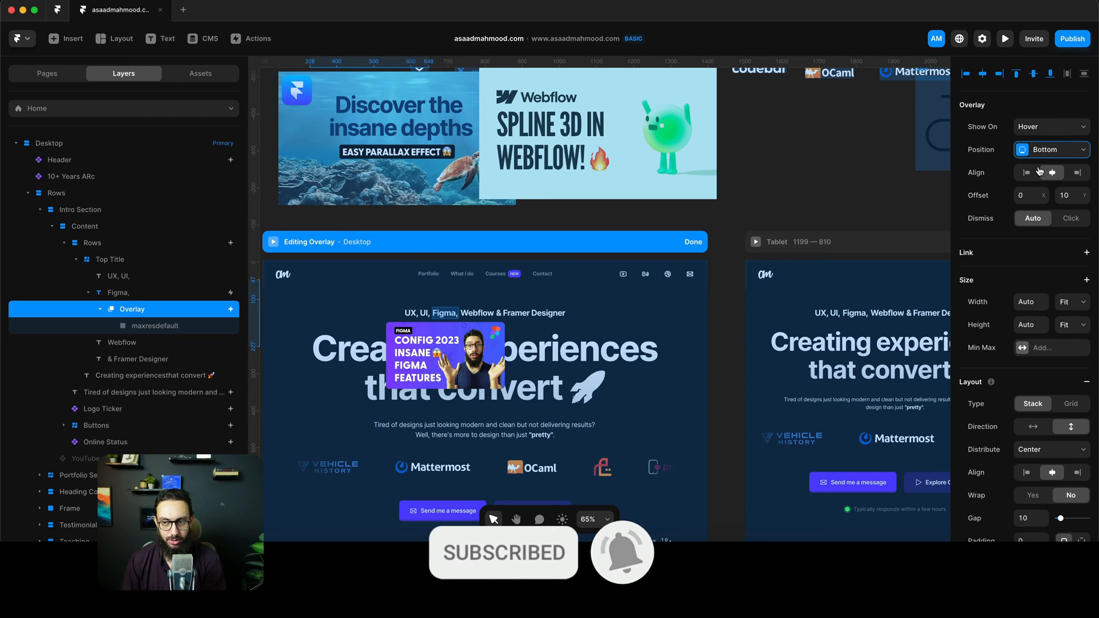
left_click(1028, 173)
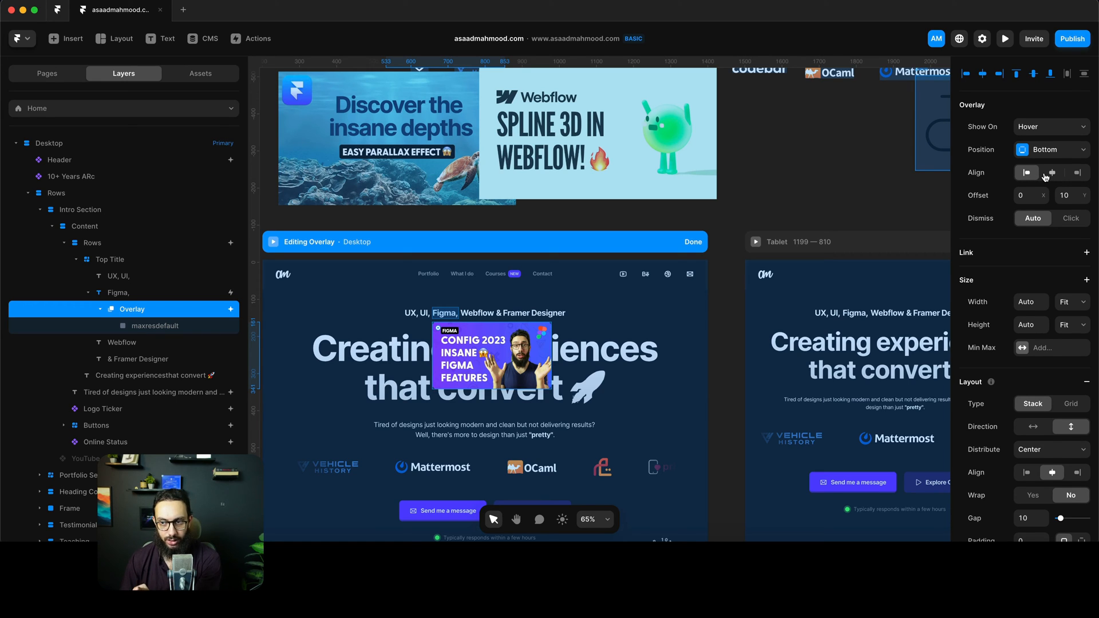
left_click(1078, 172)
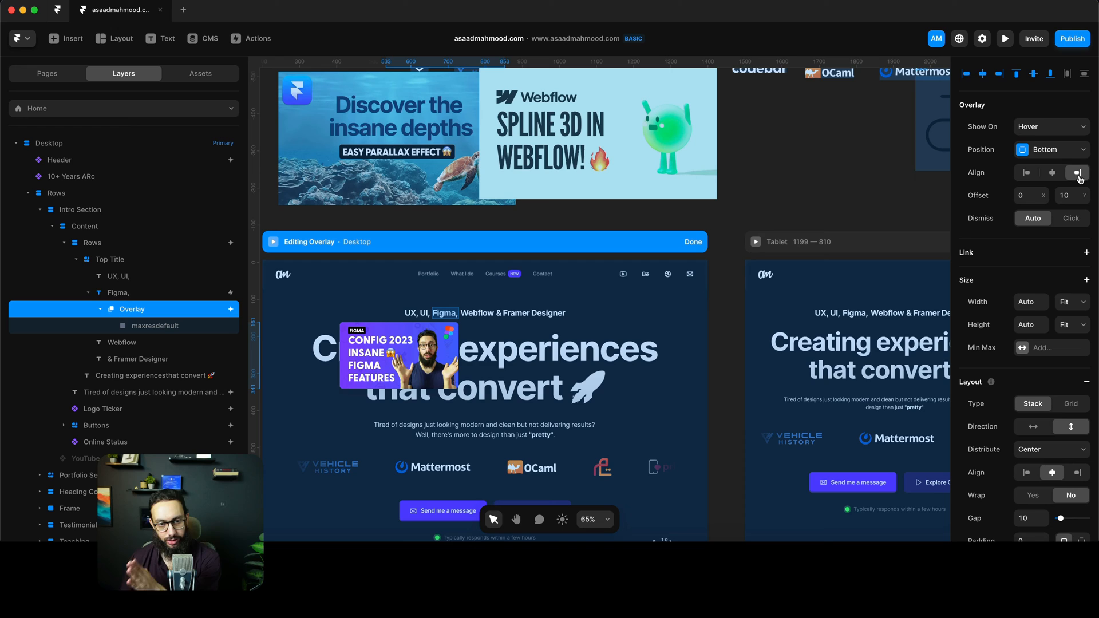
left_click(1052, 173)
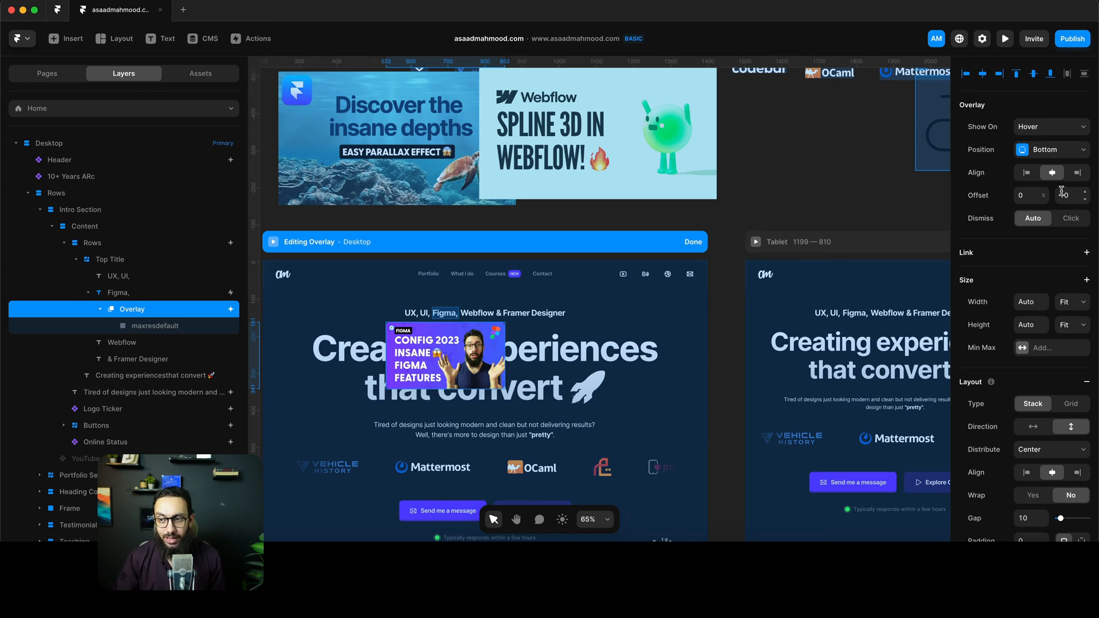
type("50")
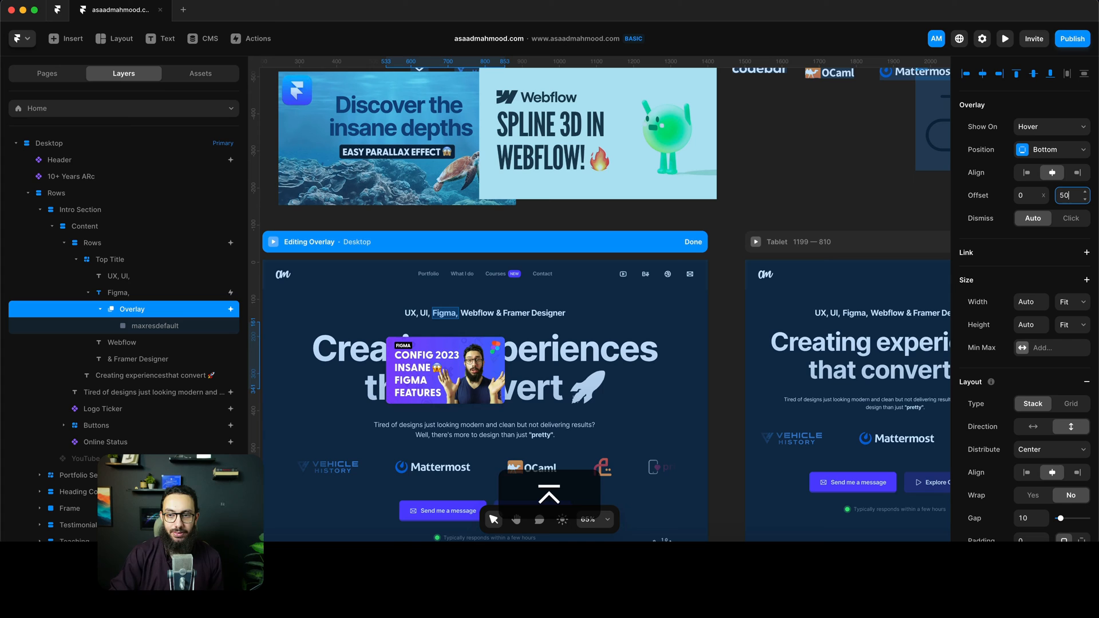
key("cmd+p")
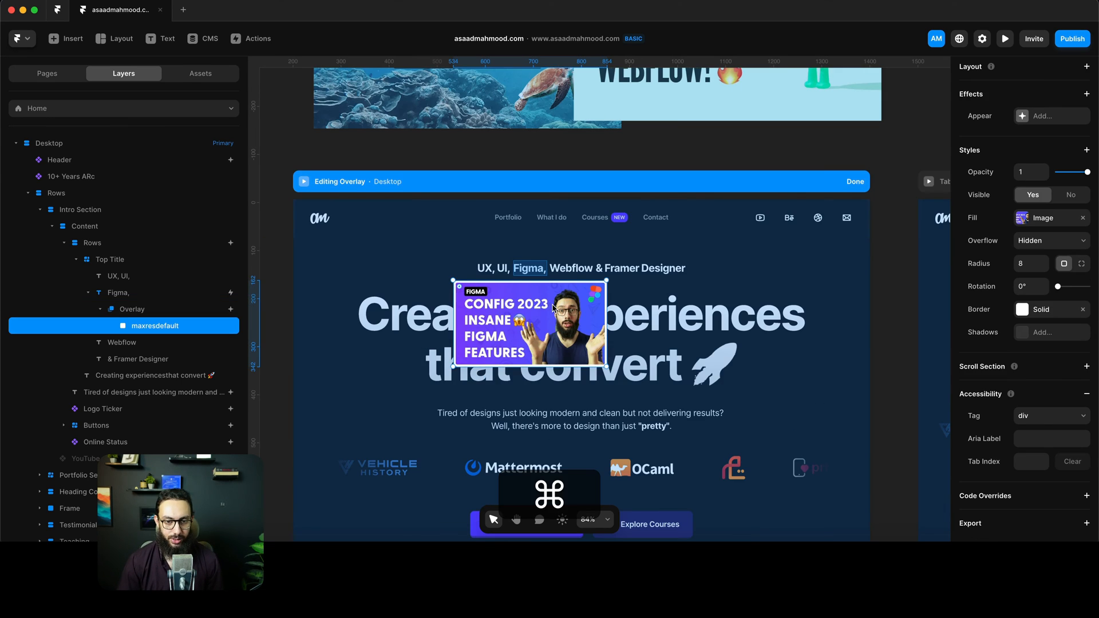
Copy Figma's overlay onto Webflow and & Framer Designer, placing the parallax thumbnail at width 320 in Framer's
key("cmd+c")
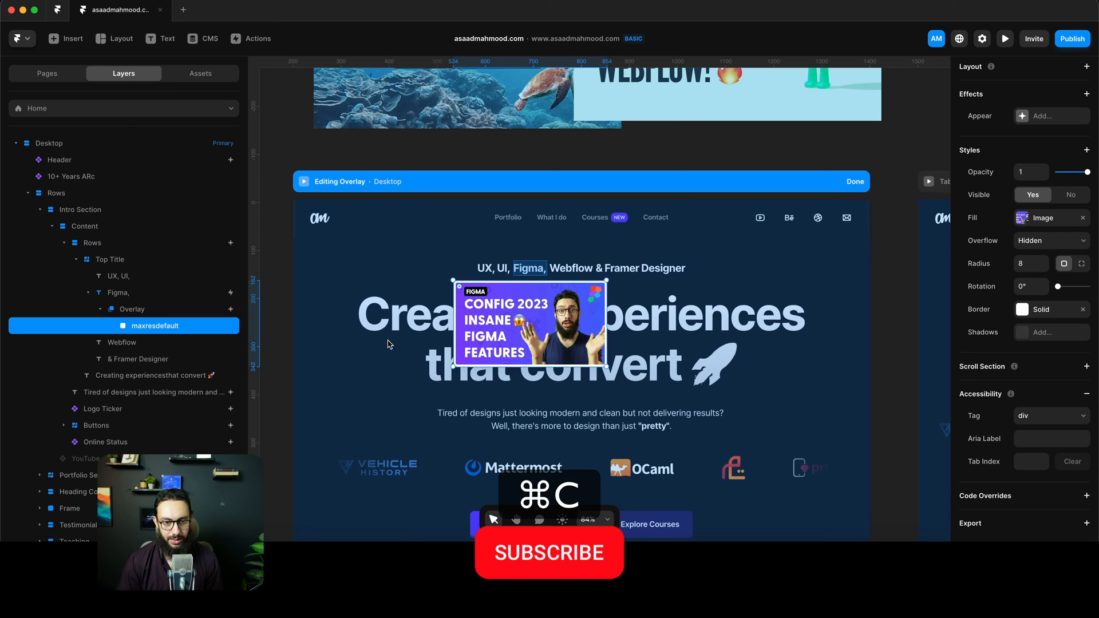
left_click(131, 309)
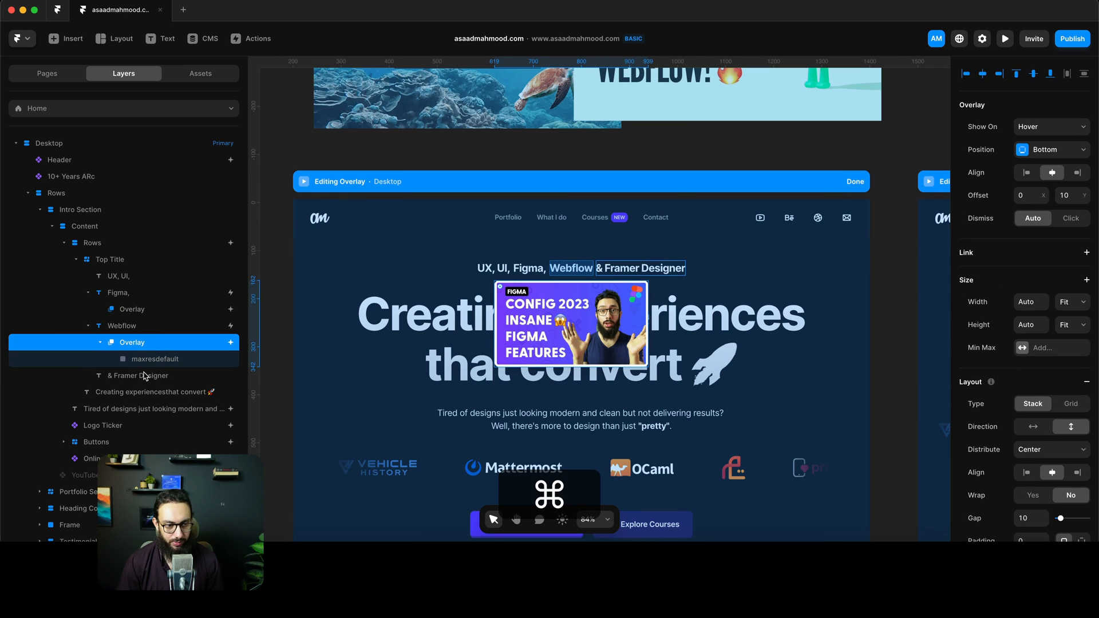
left_click(131, 375)
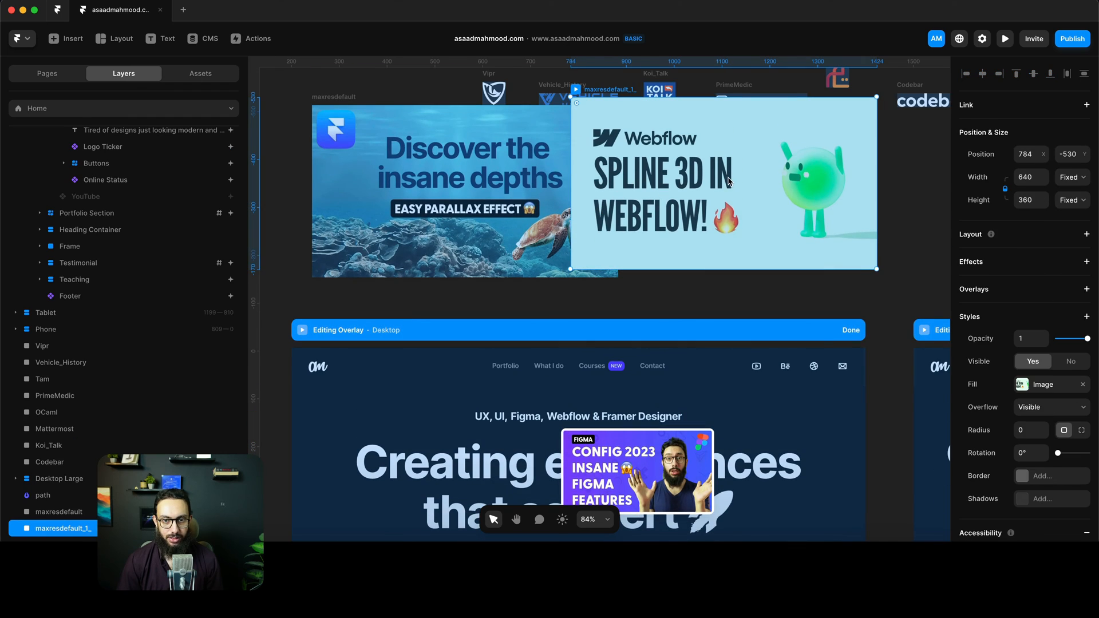
key("cmd+z")
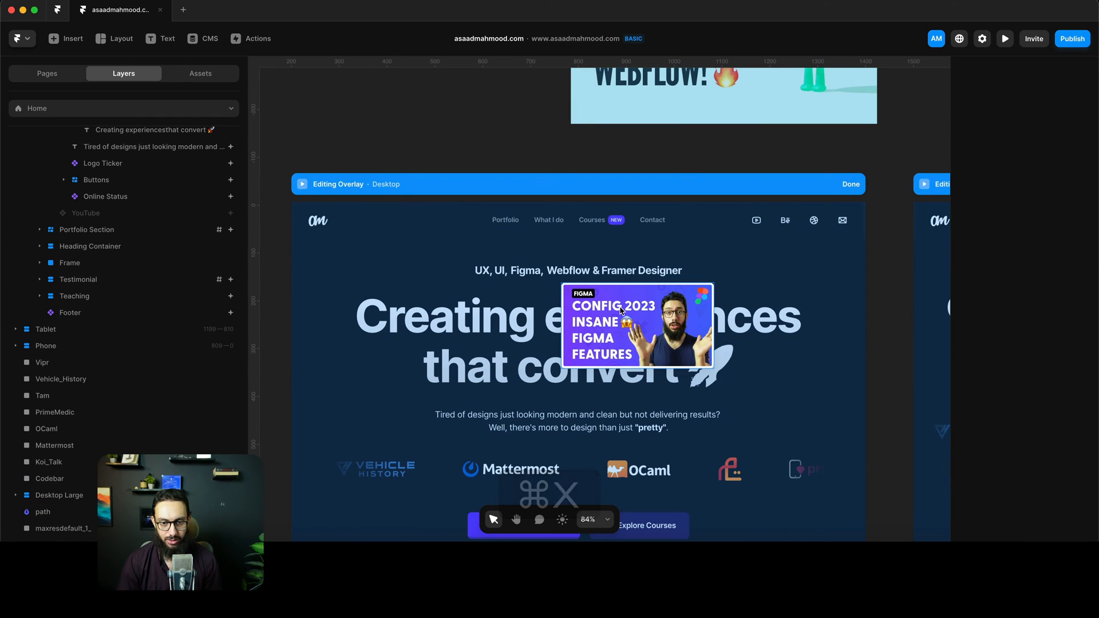
key("cmd+v")
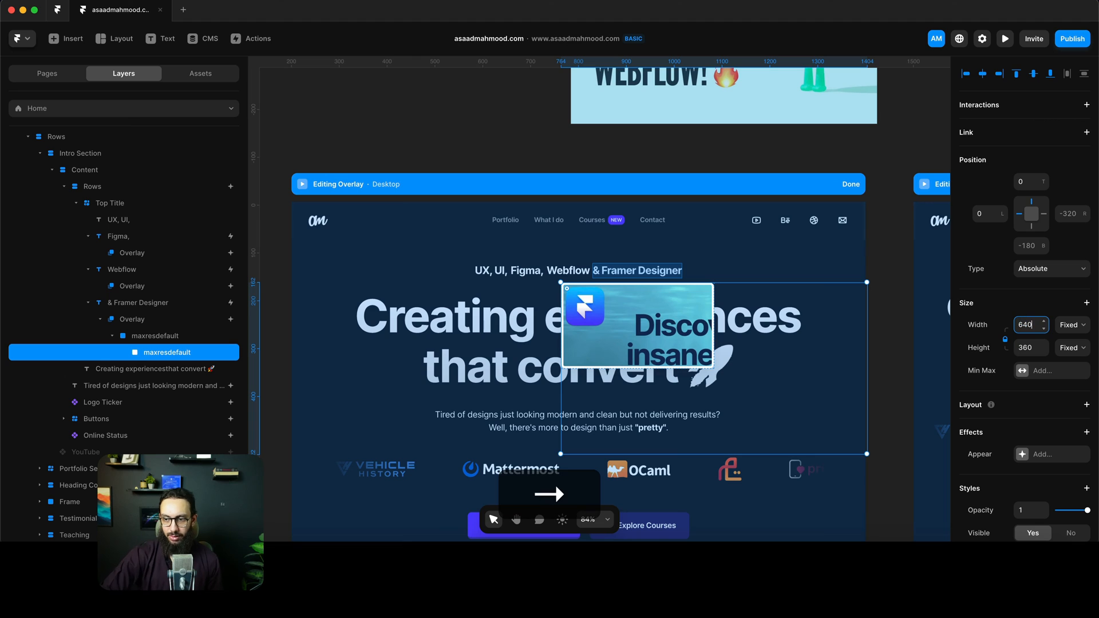
type("320")
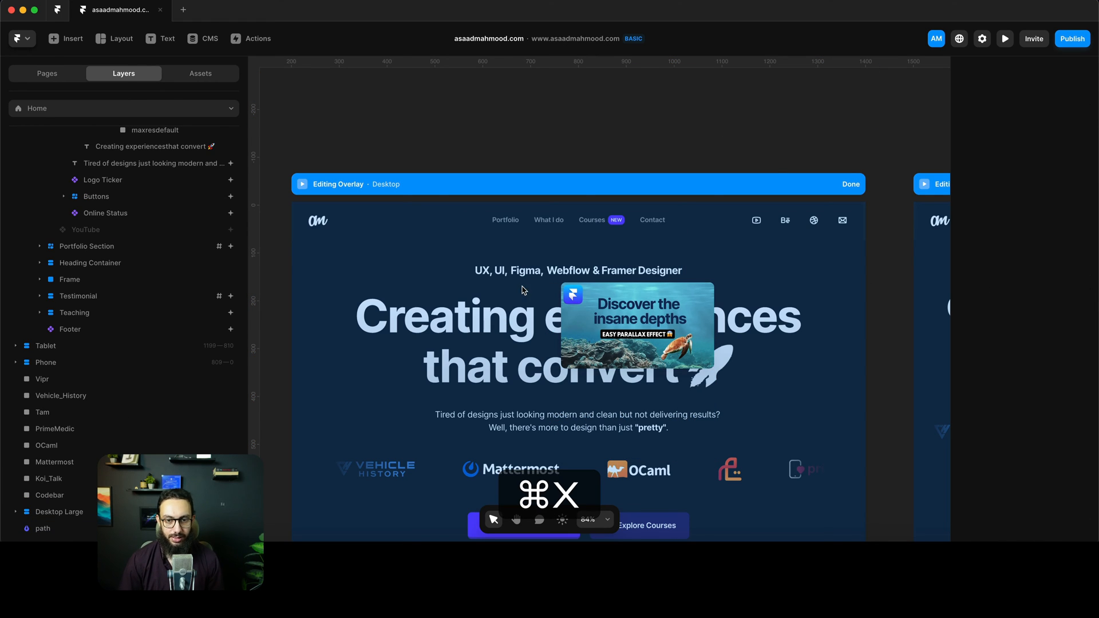
Paste the Spline 3D in Webflow thumbnail into Webflow's overlay at width 320 and finish editing
left_click(131, 286)
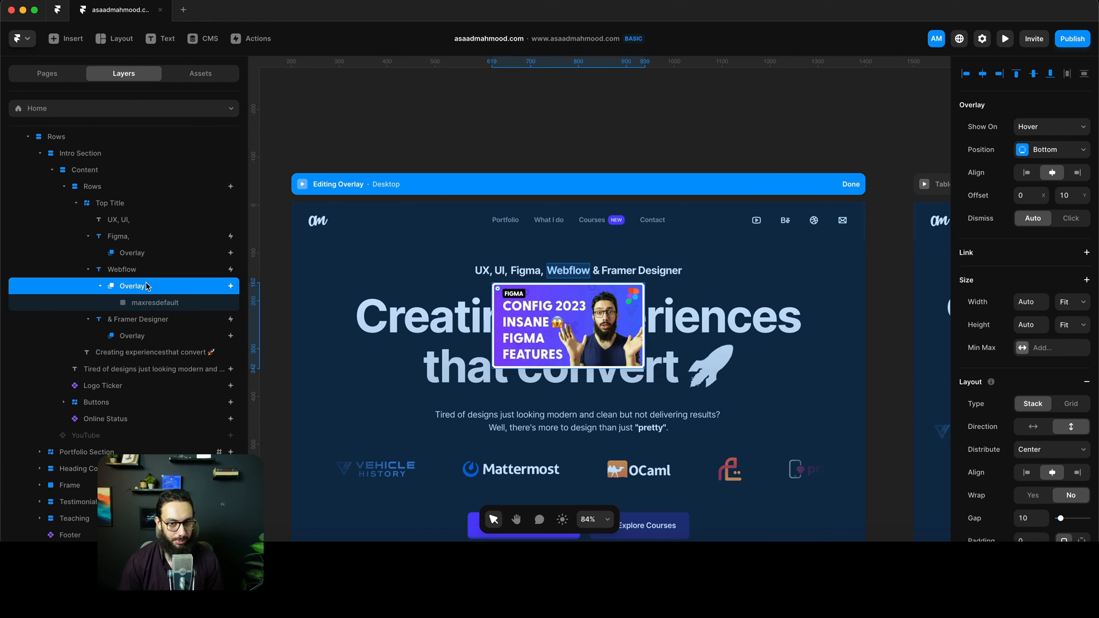
key("cmd+v")
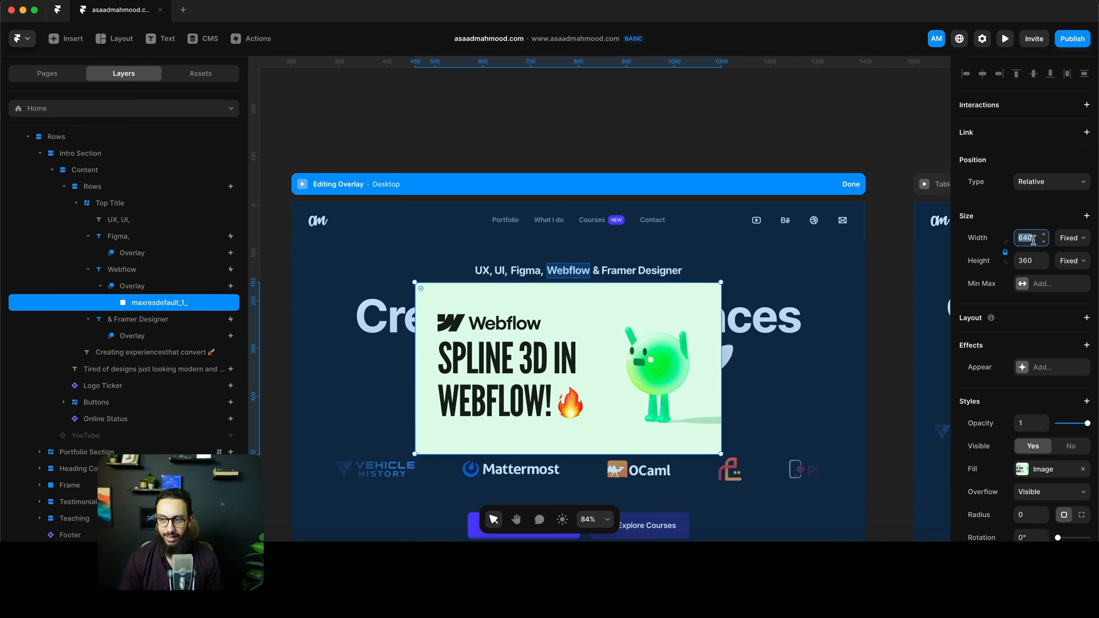
type("320")
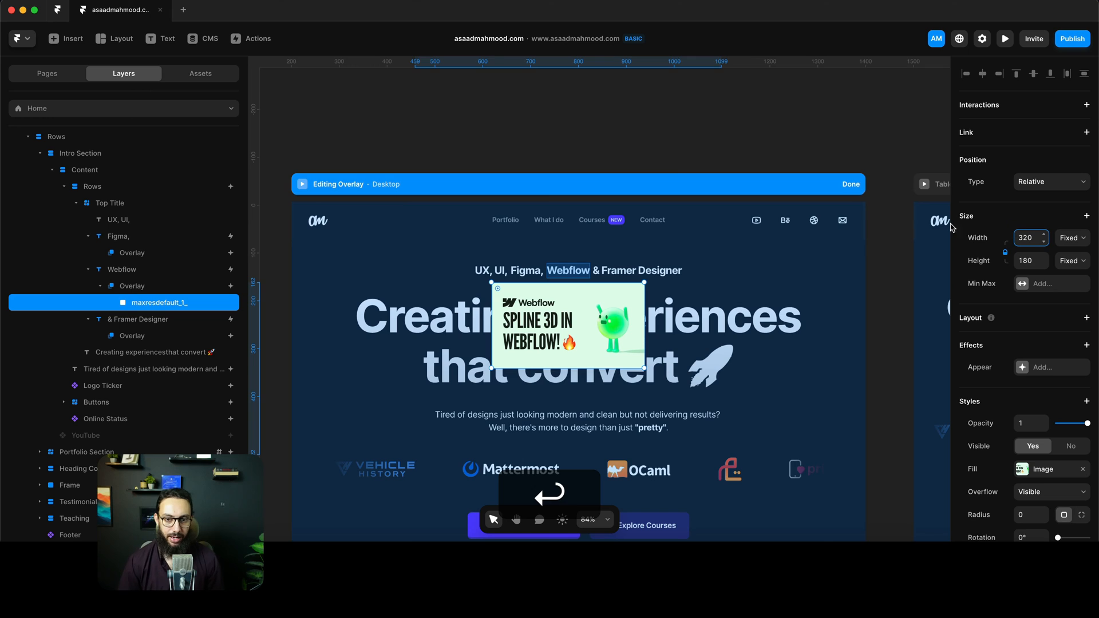
left_click(851, 183)
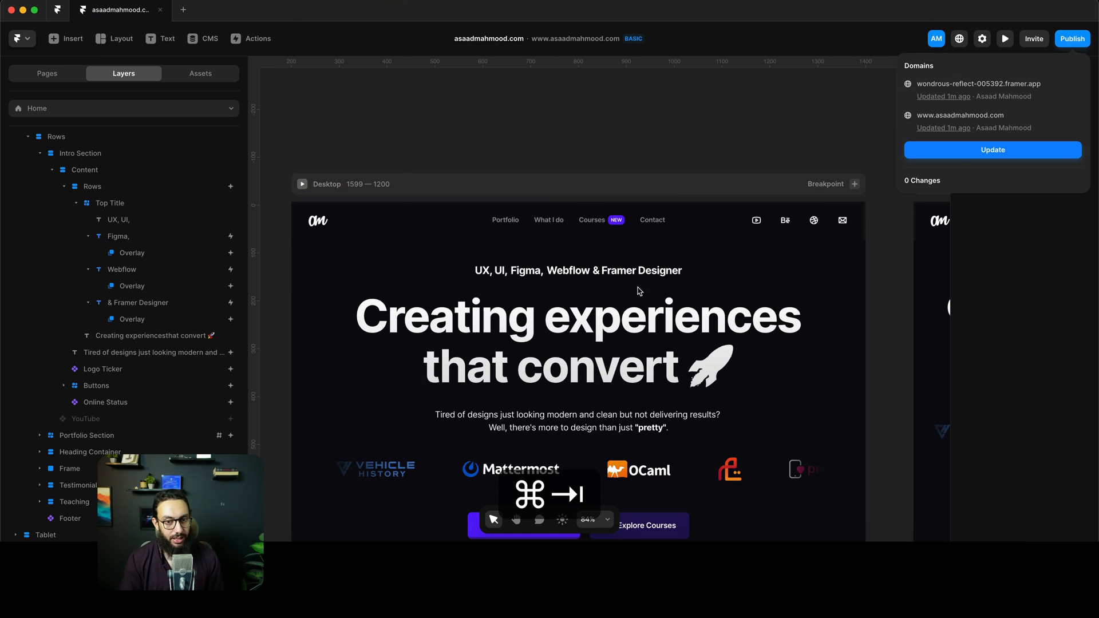
Dismiss the Publish popover and select the Figma keyword in the heading
left_click(138, 302)
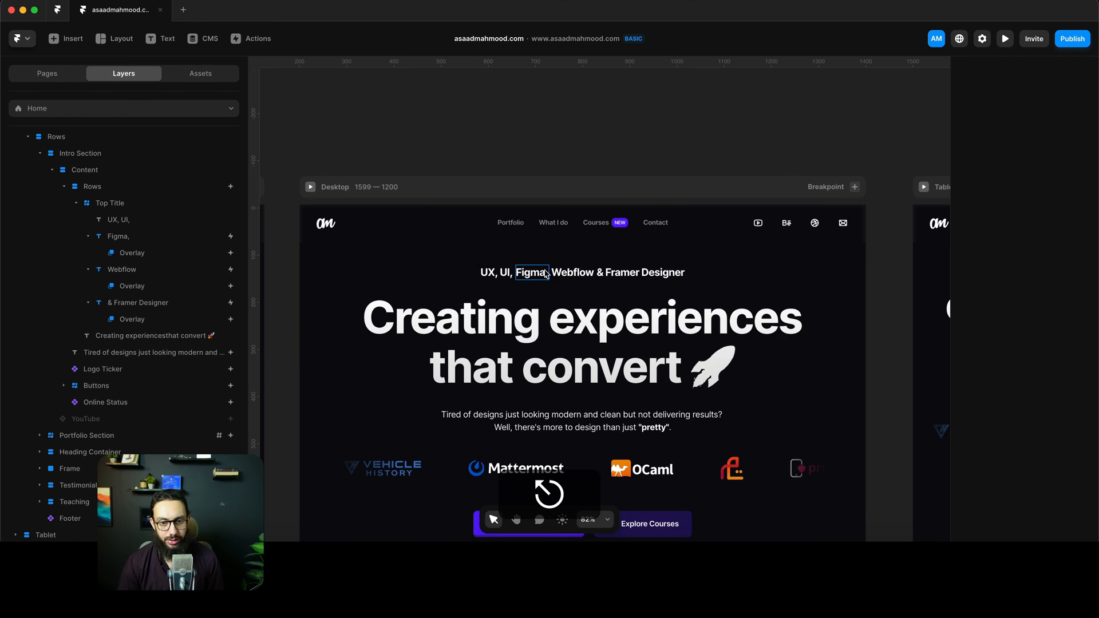
left_click(532, 272)
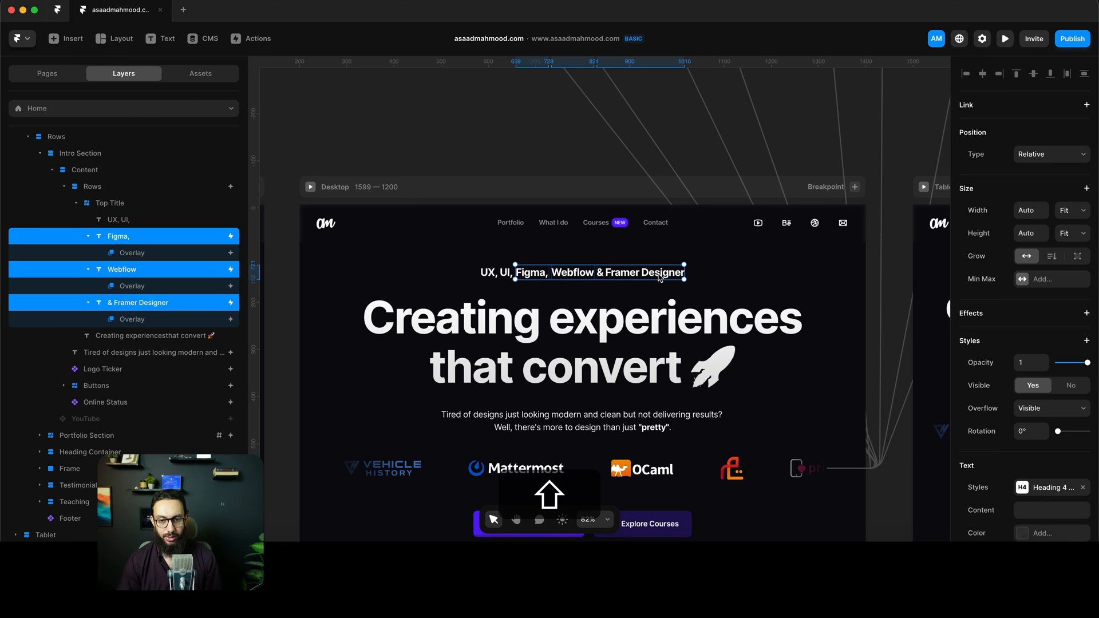
Apply a new underlined Heading 4b text style to the three keywords and preview the page
left_click(1049, 487)
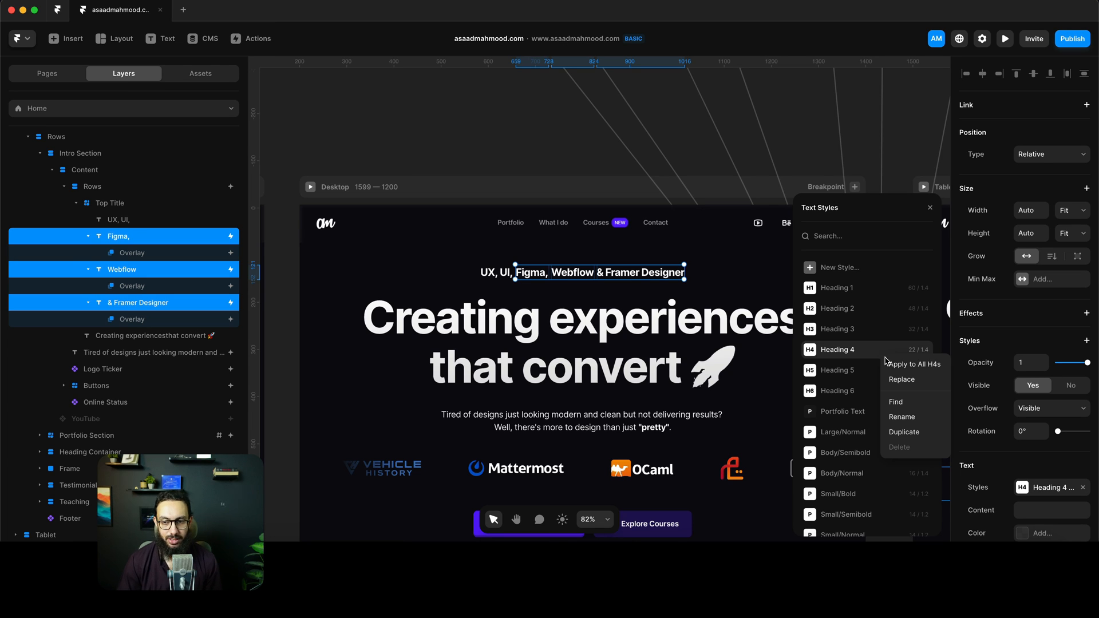
mouse_move(910, 379)
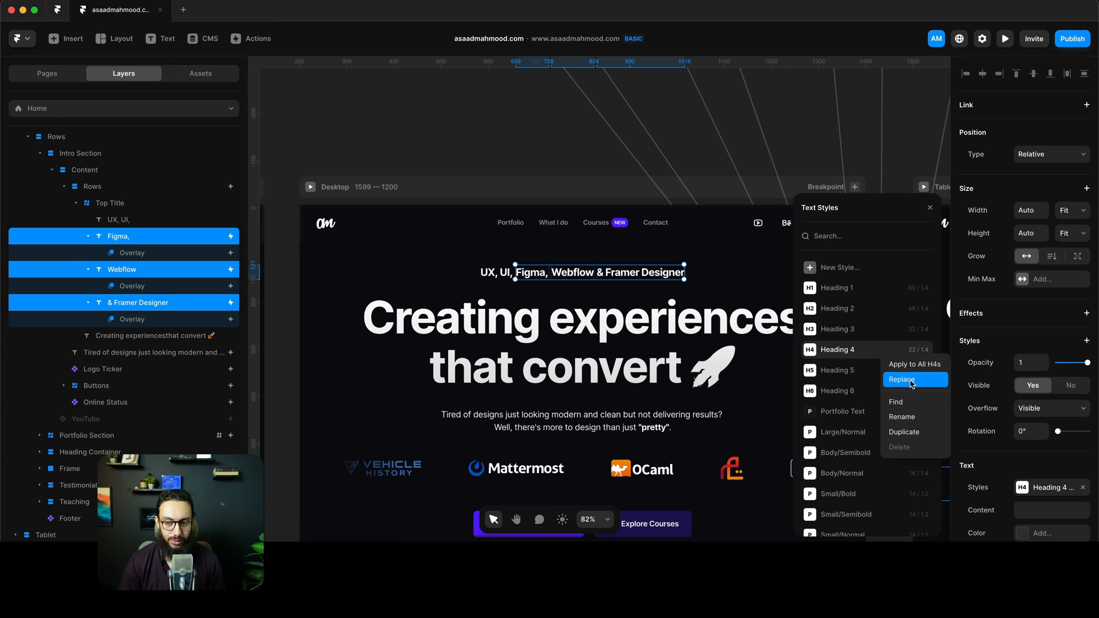
mouse_move(915, 402)
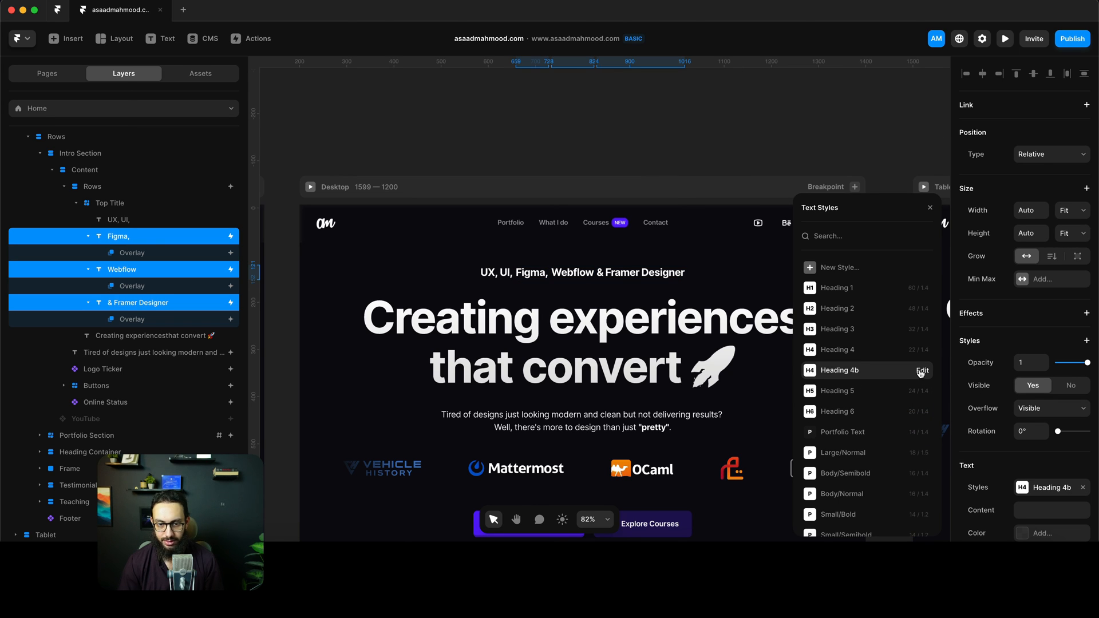
left_click(923, 370)
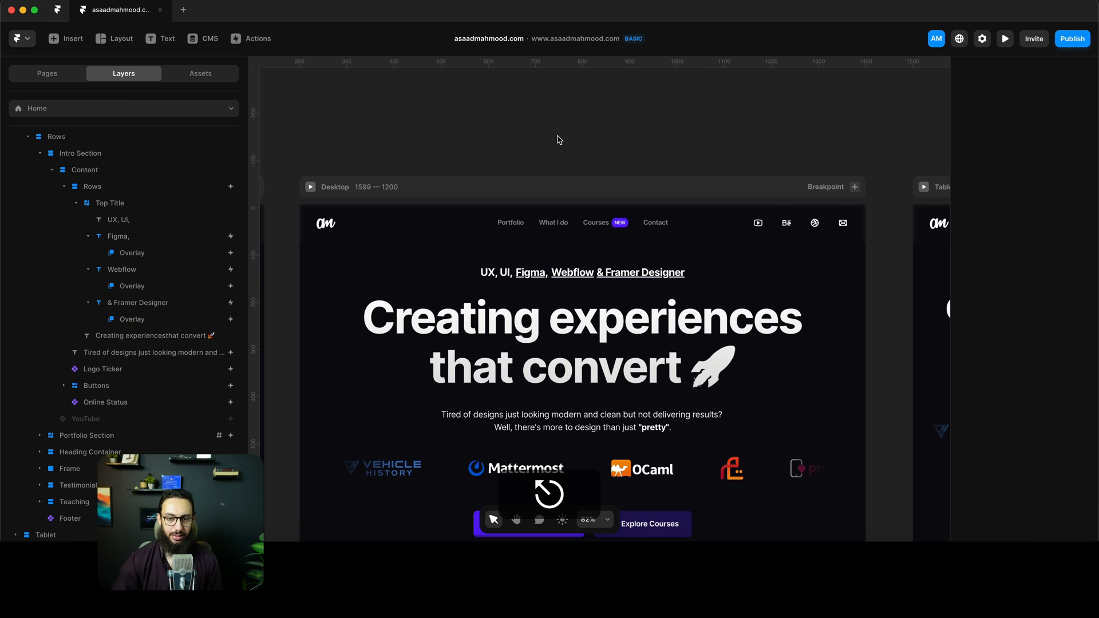
left_click(1004, 39)
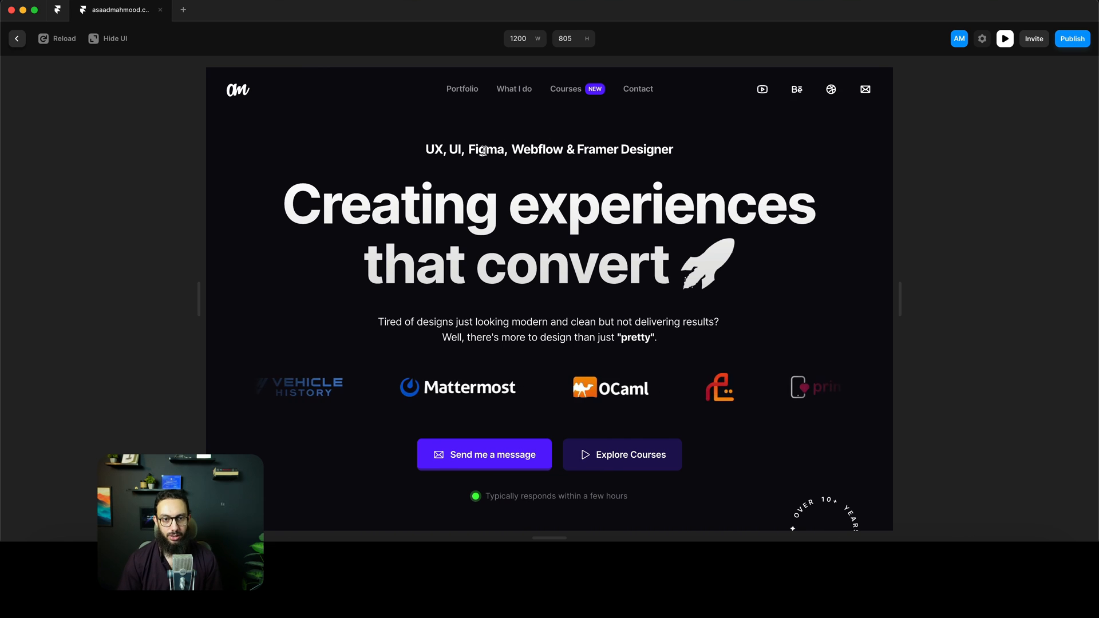
Exit the live preview with Cmd+P and return to editing the design
key("cmd+p")
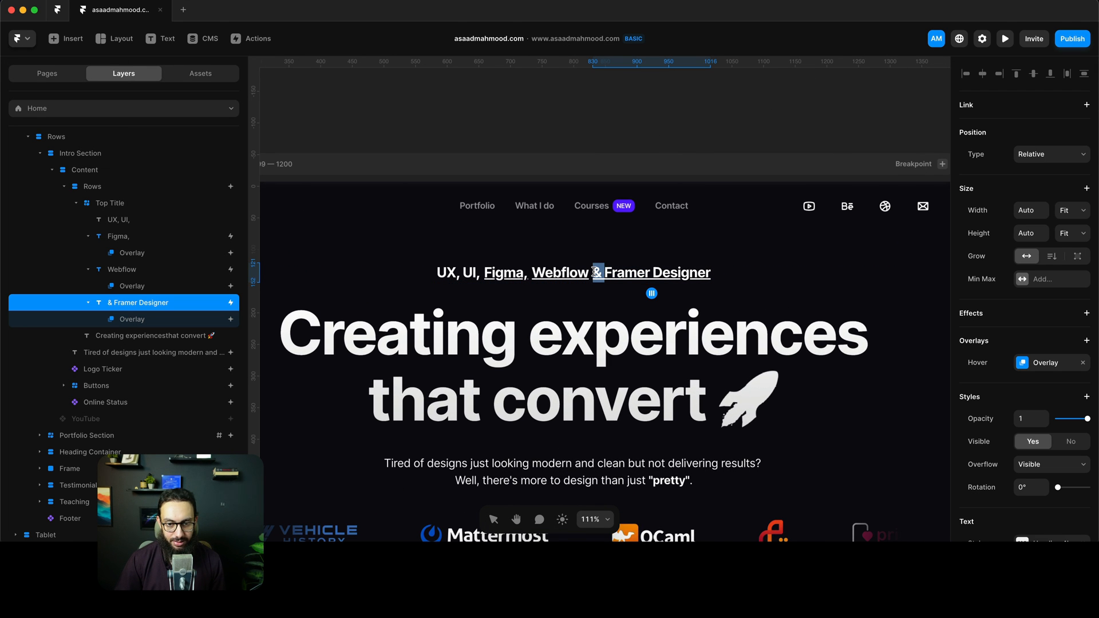
Split the '&' into its own plain text layer, leaving only 'Framer Designer' underlined
key("cmd+d")
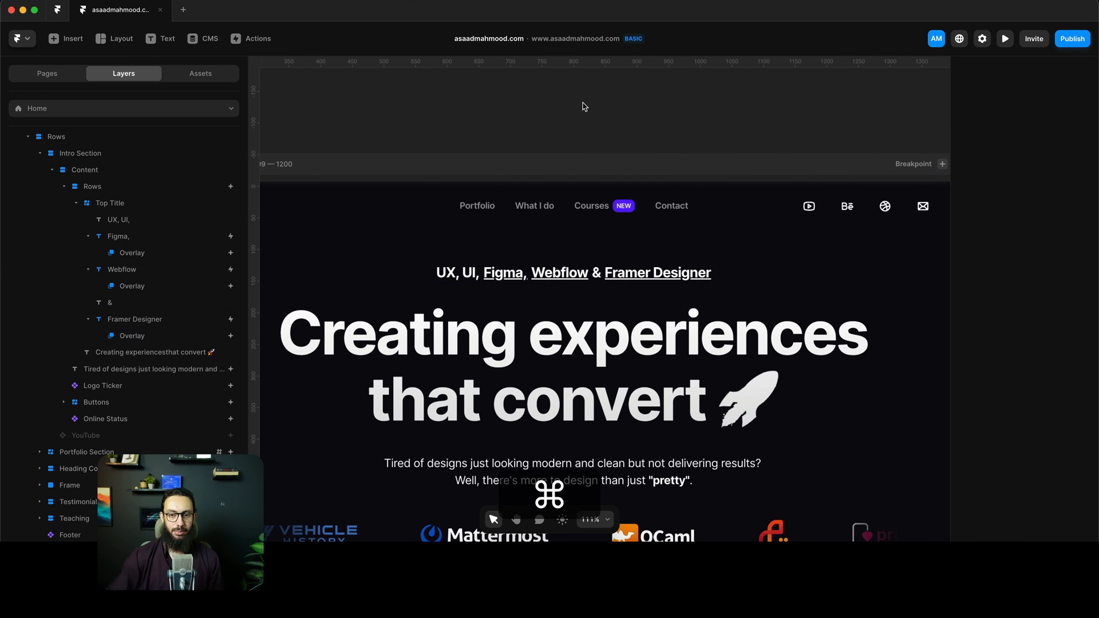
left_click(1004, 39)
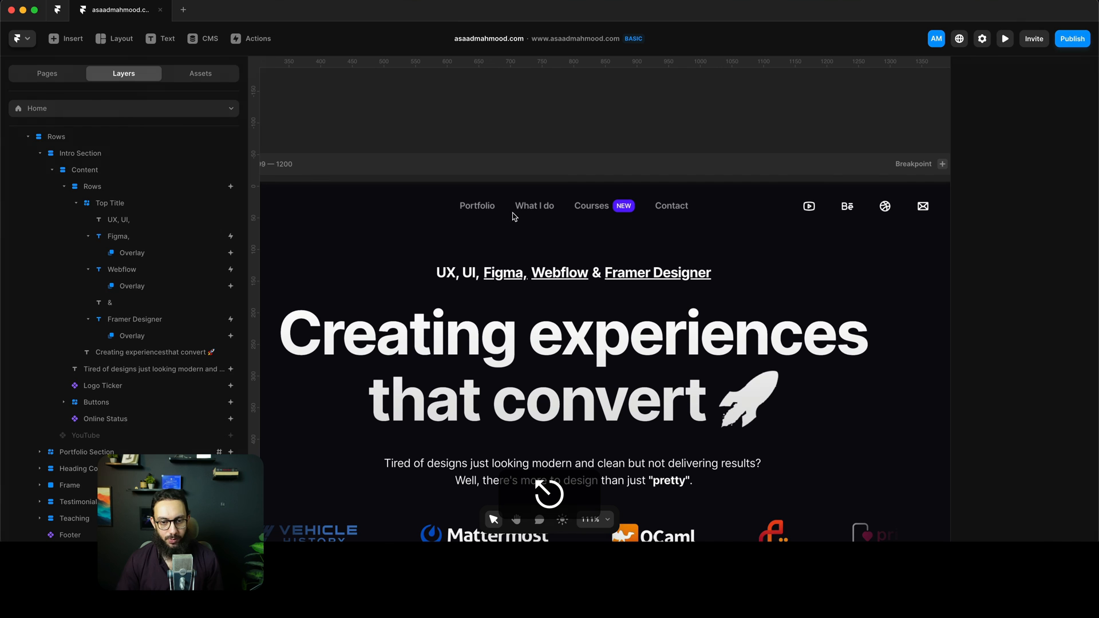
Select the Figma Overlay's thumbnail image and add a Link to it
left_click(118, 235)
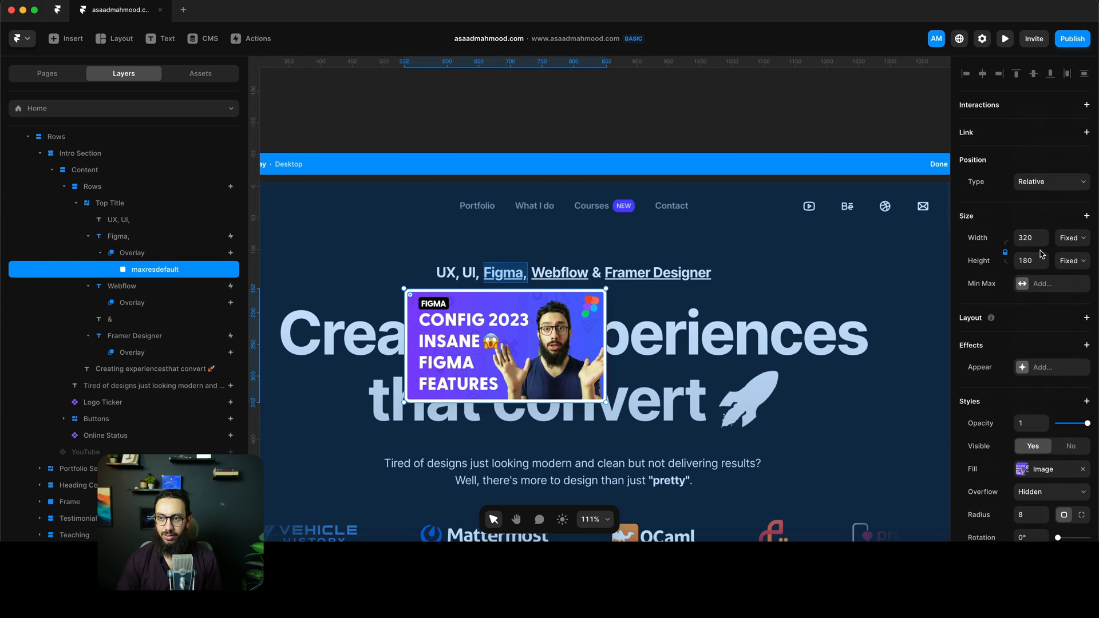
left_click(1088, 133)
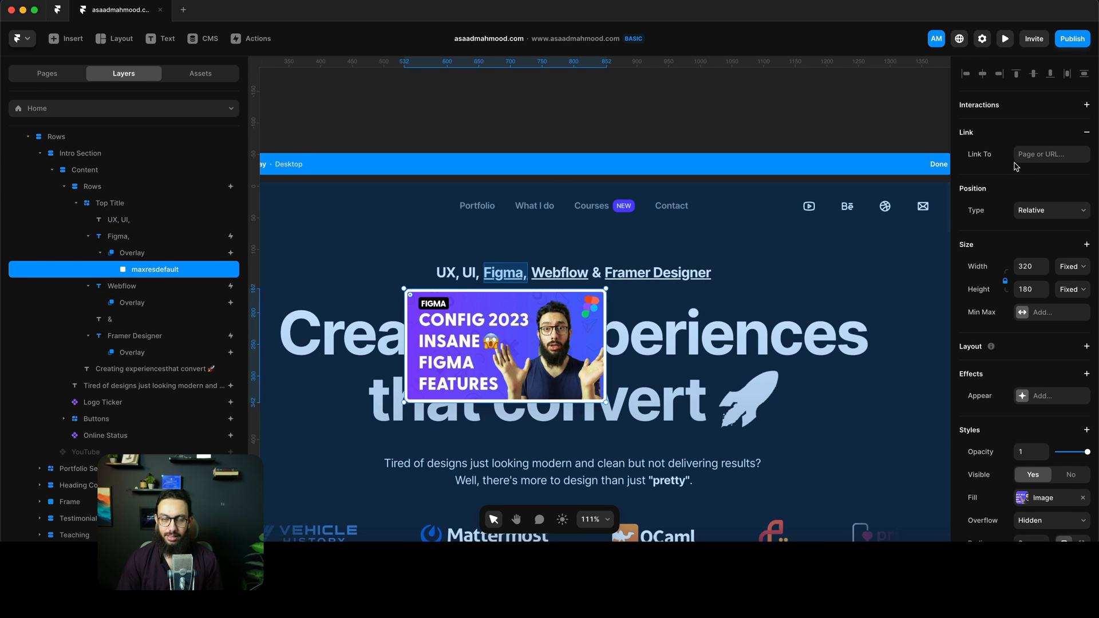